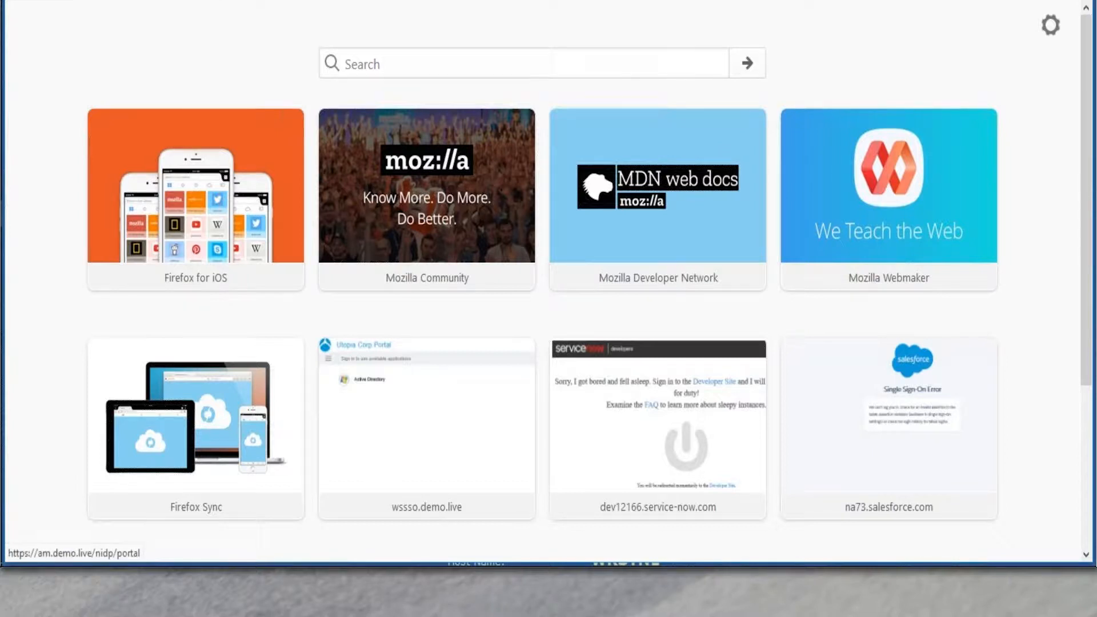
Step: Load the Utopia Corp portal login page from the wssso.demo.live new-tab tile
left_click(425, 426)
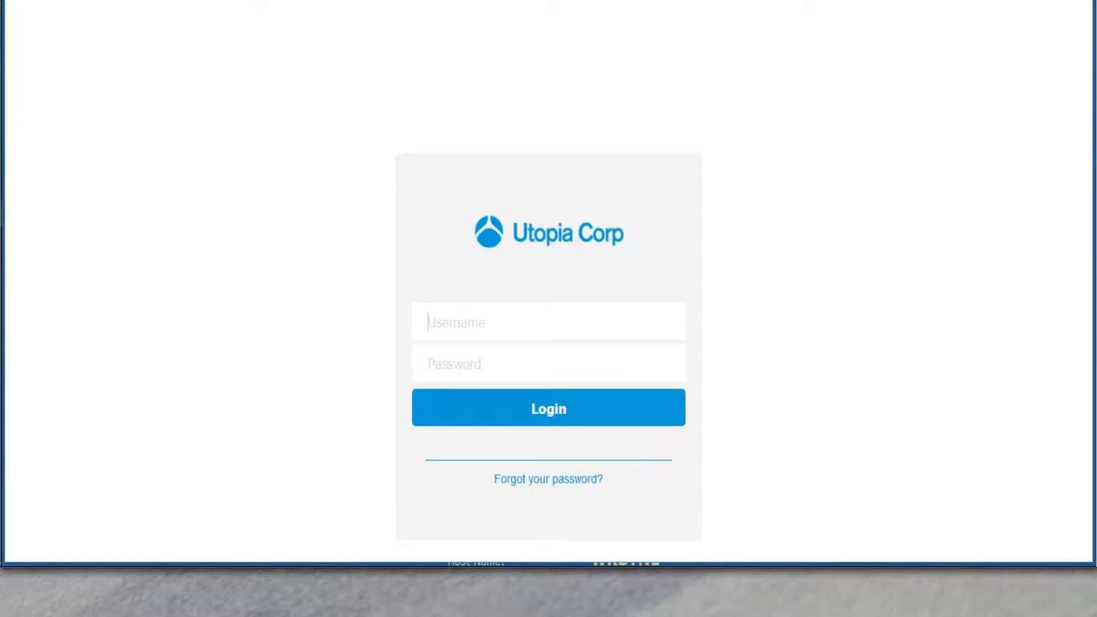
mouse_move(539, 331)
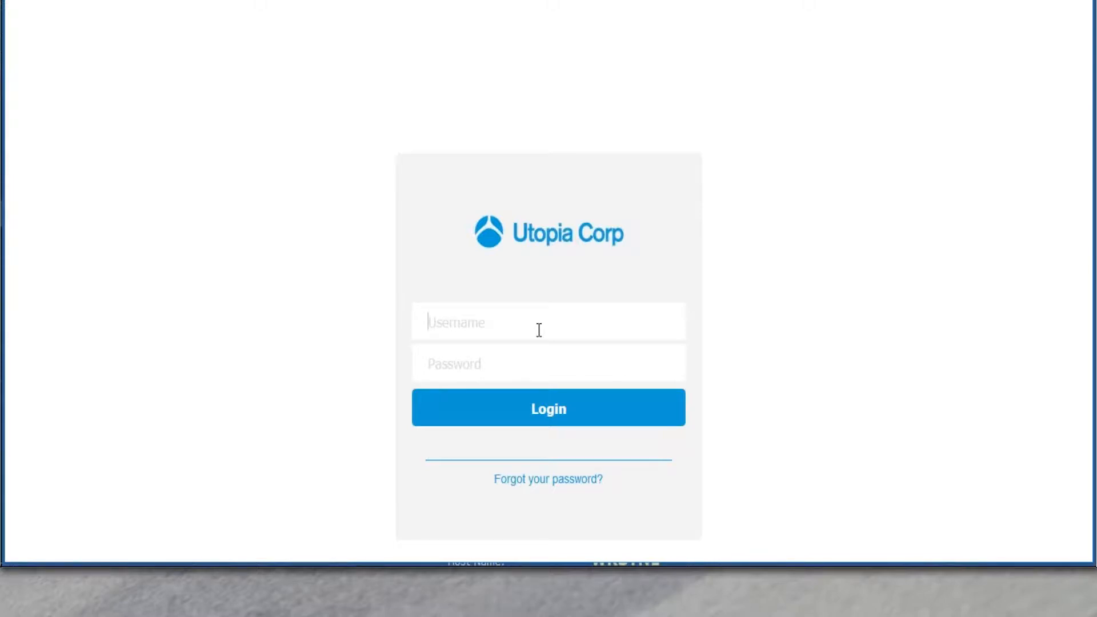
mouse_move(586, 317)
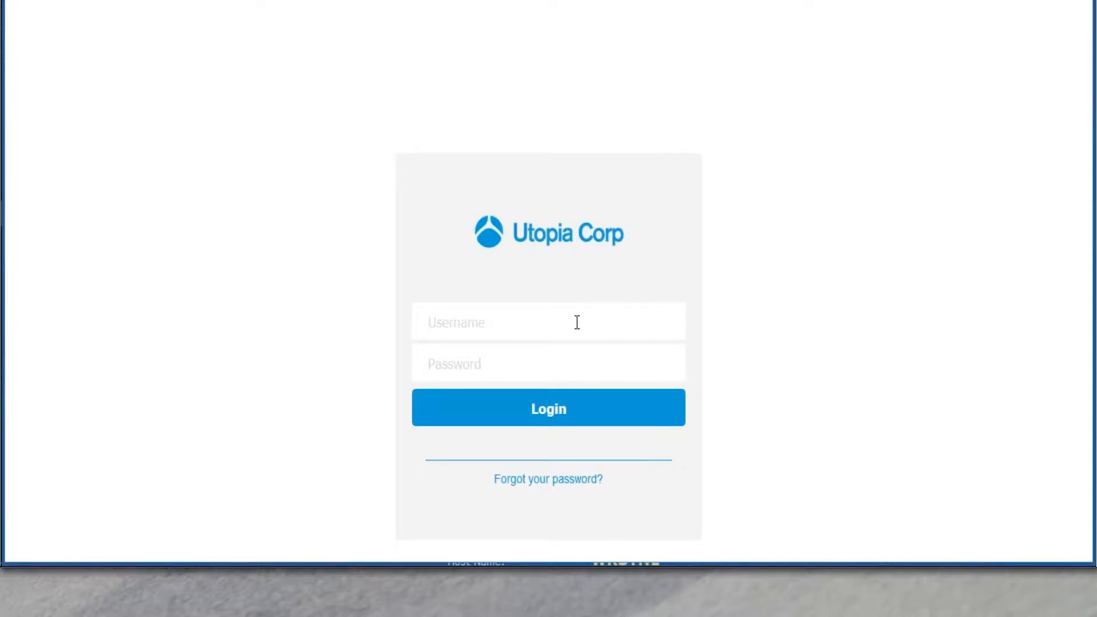
type("kchester")
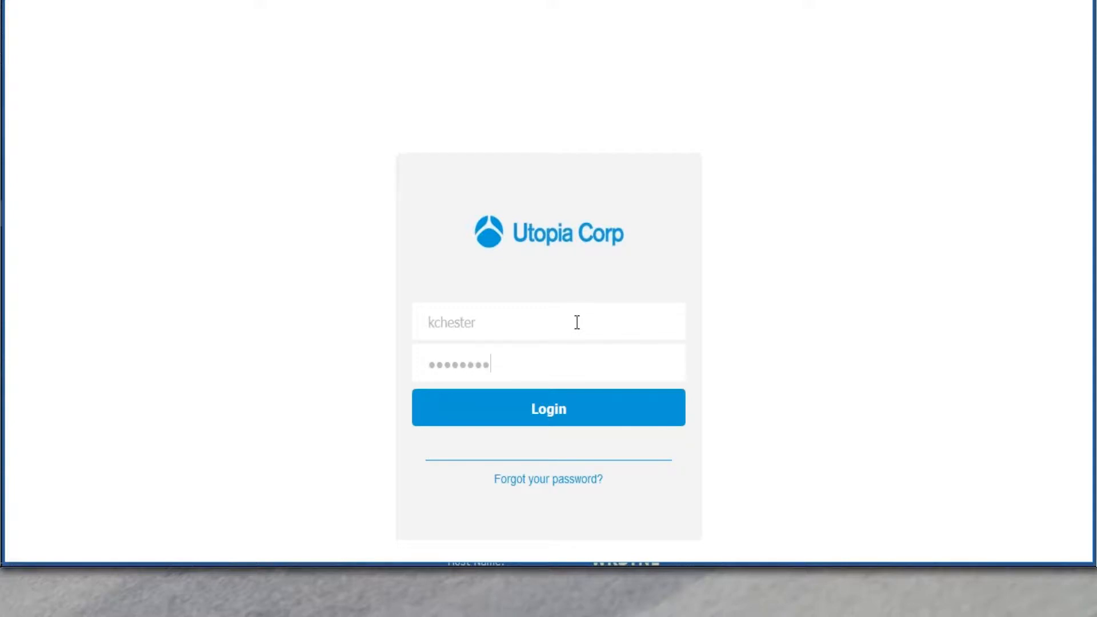
left_click(547, 408)
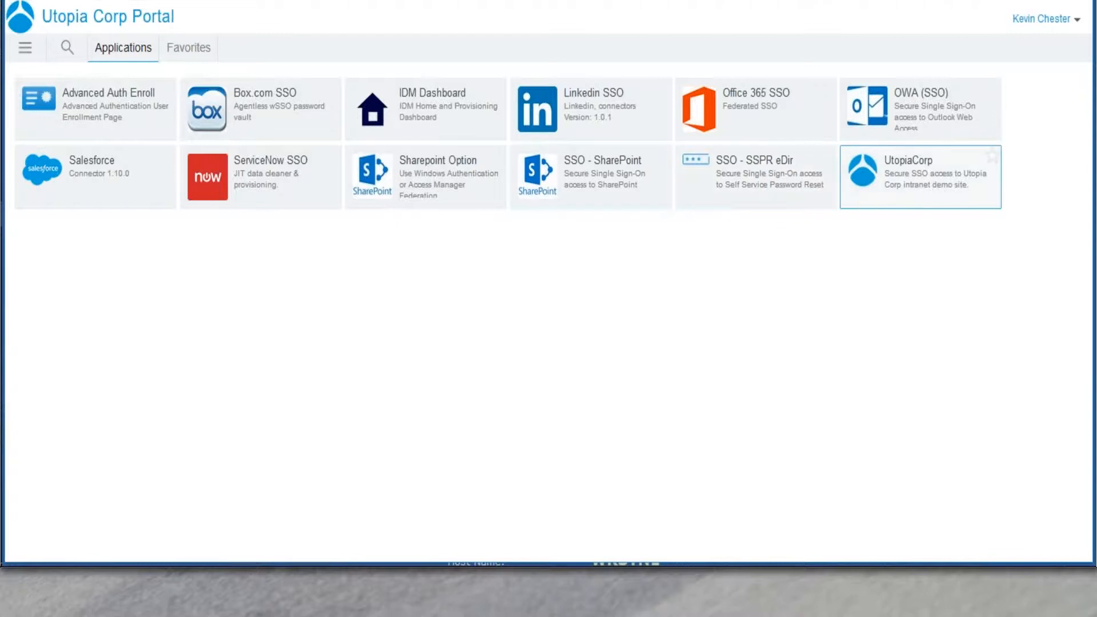
mouse_move(866, 182)
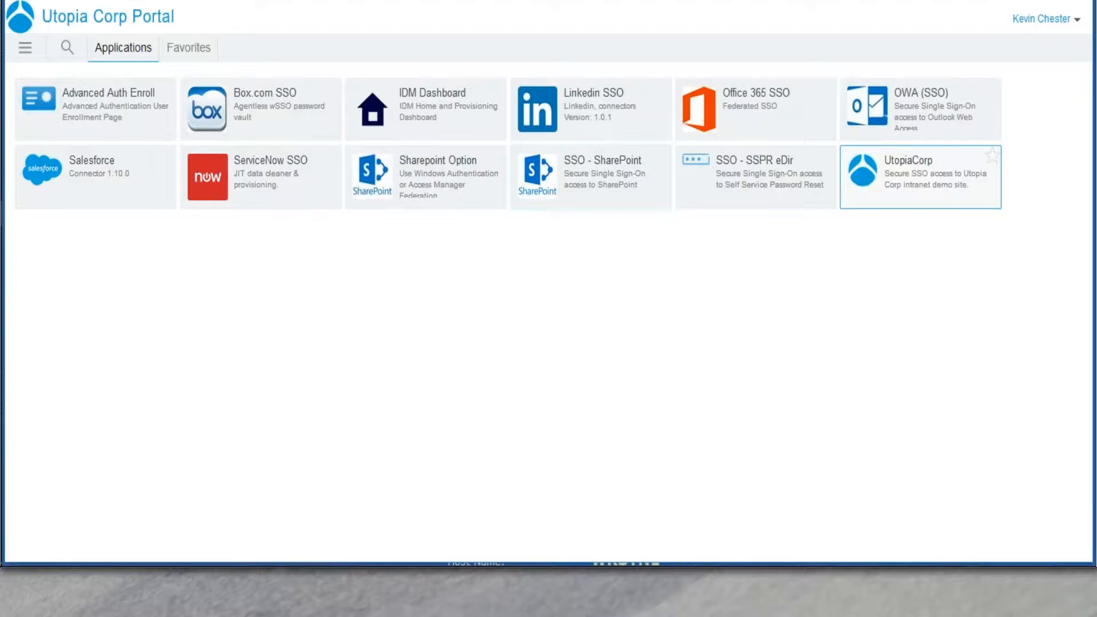
Step: Let the portal load its Applications list of single sign-on tiles
left_click(919, 176)
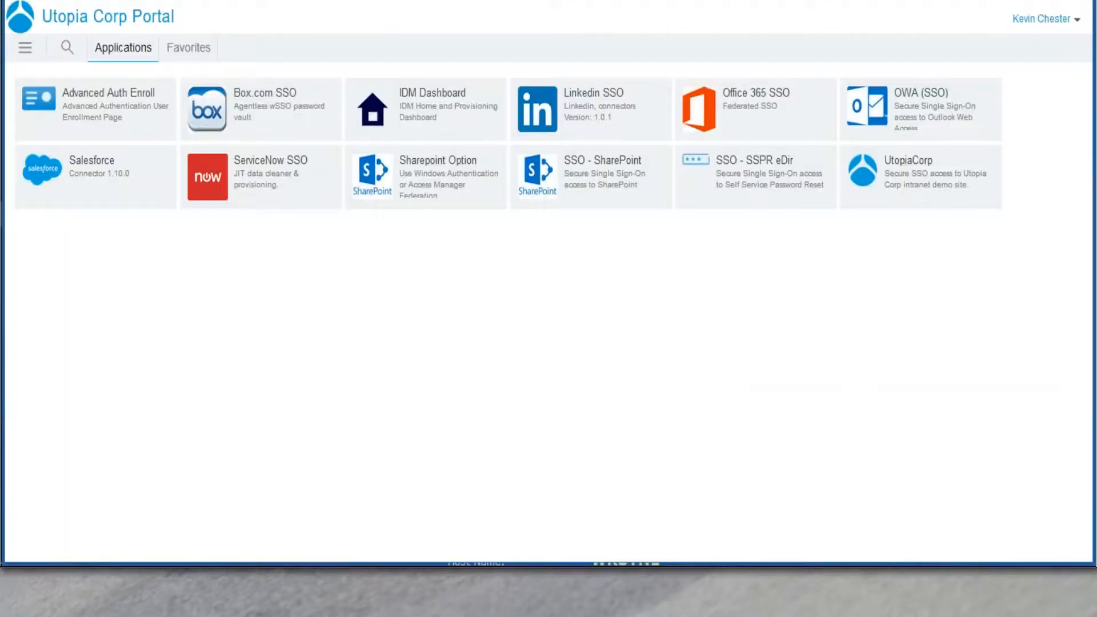
mouse_move(589, 176)
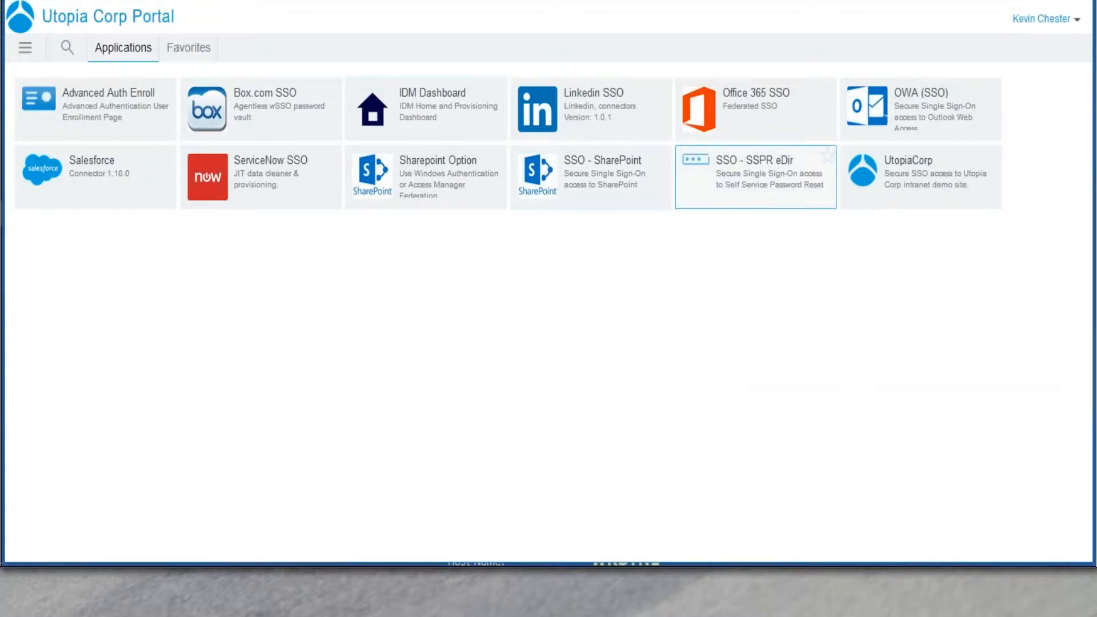
mouse_move(747, 201)
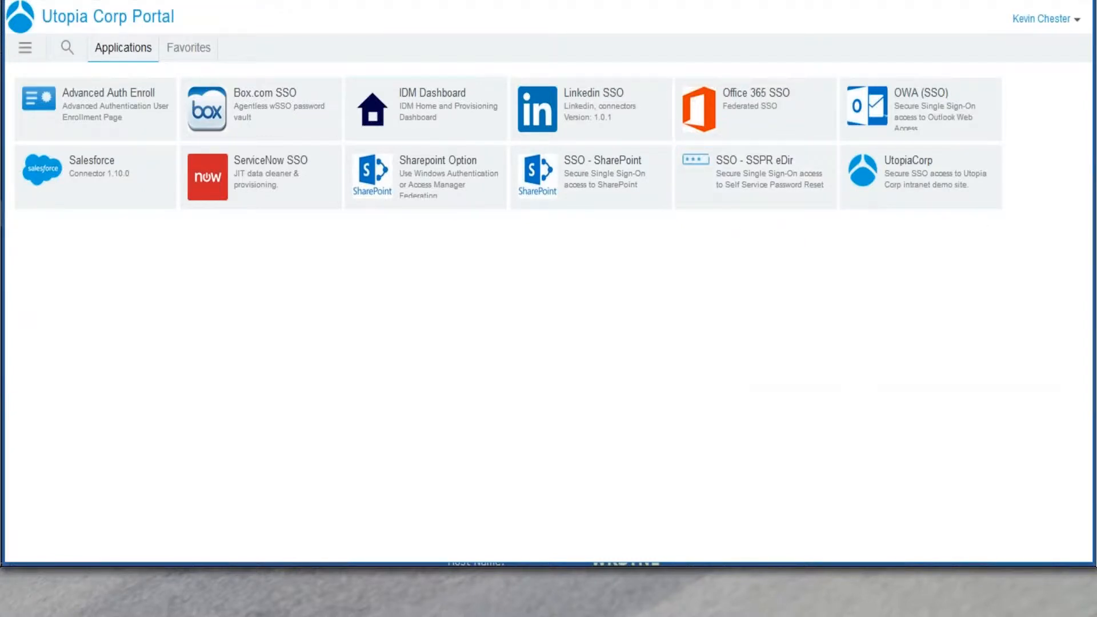
mouse_move(370, 253)
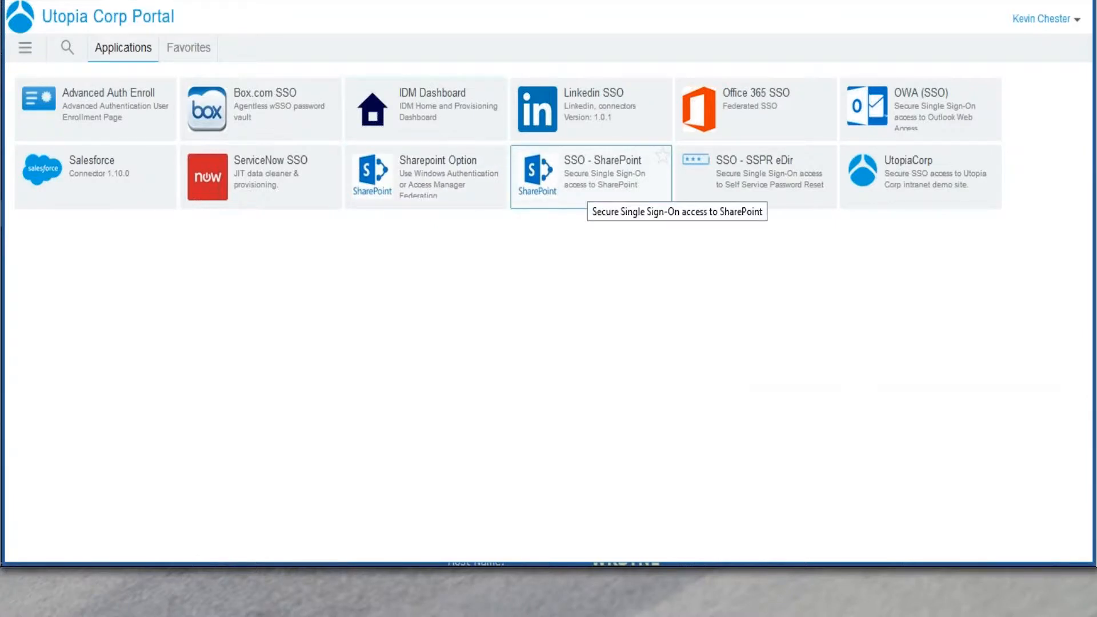
left_click(590, 175)
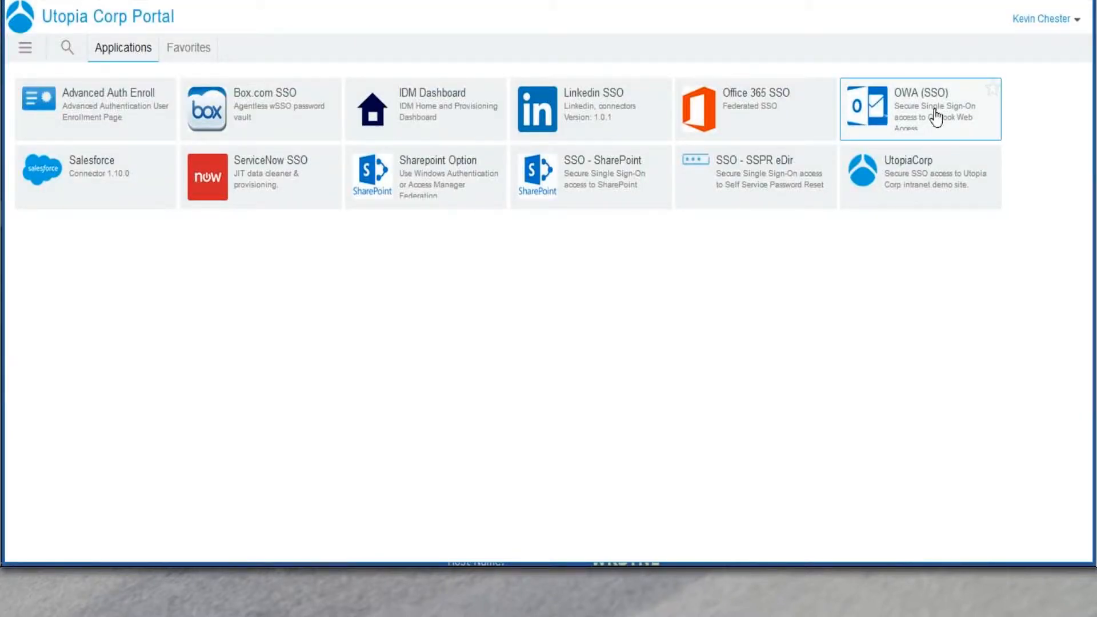
mouse_move(935, 119)
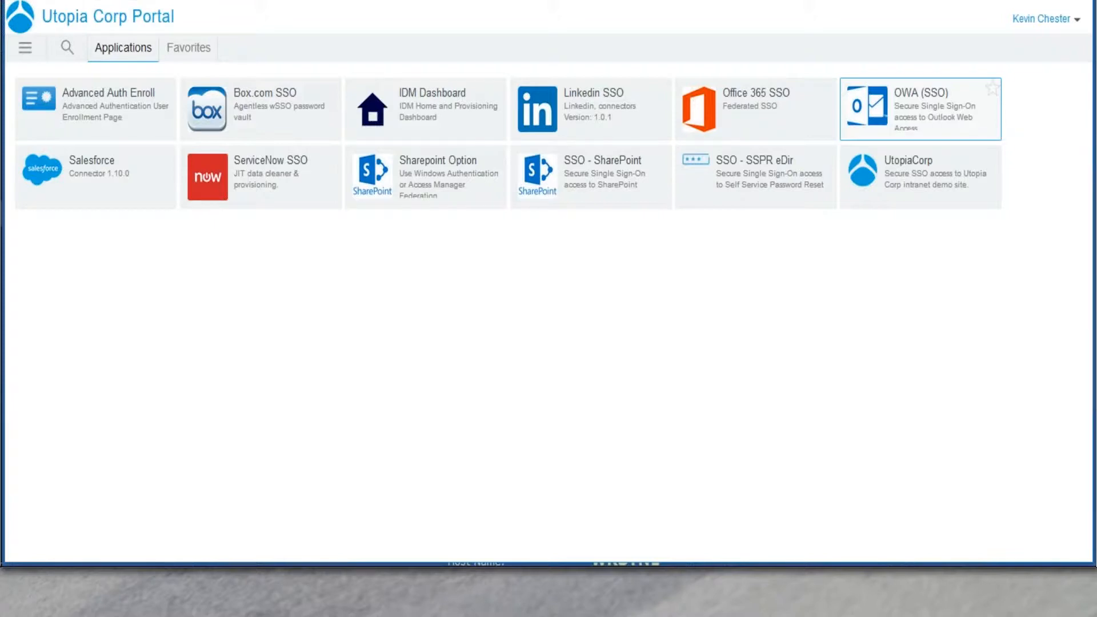
left_click(920, 109)
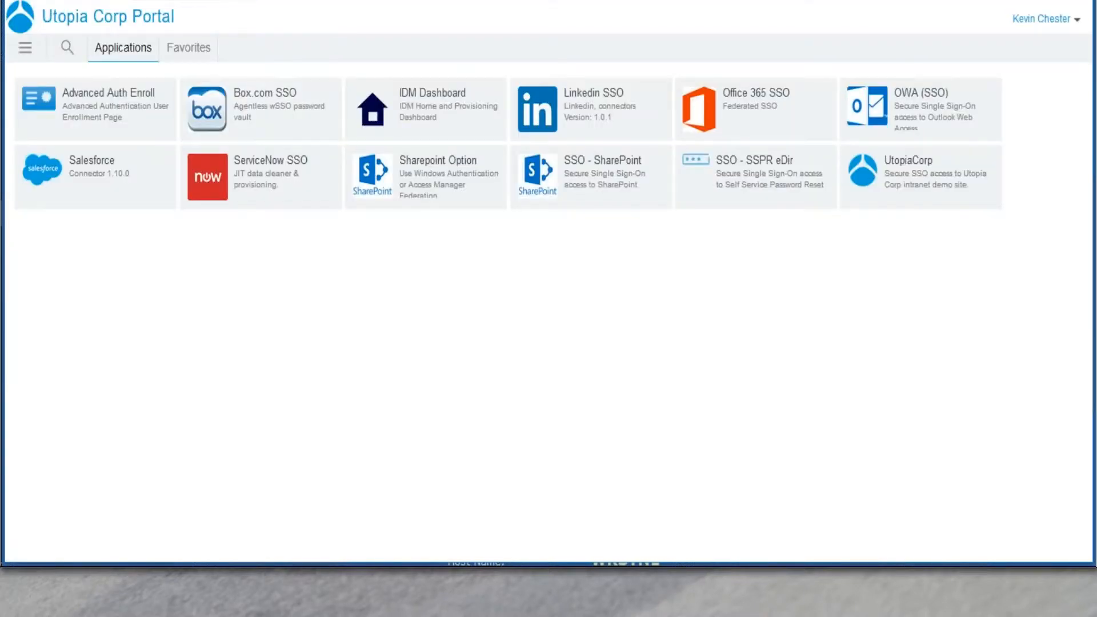
mouse_move(590, 176)
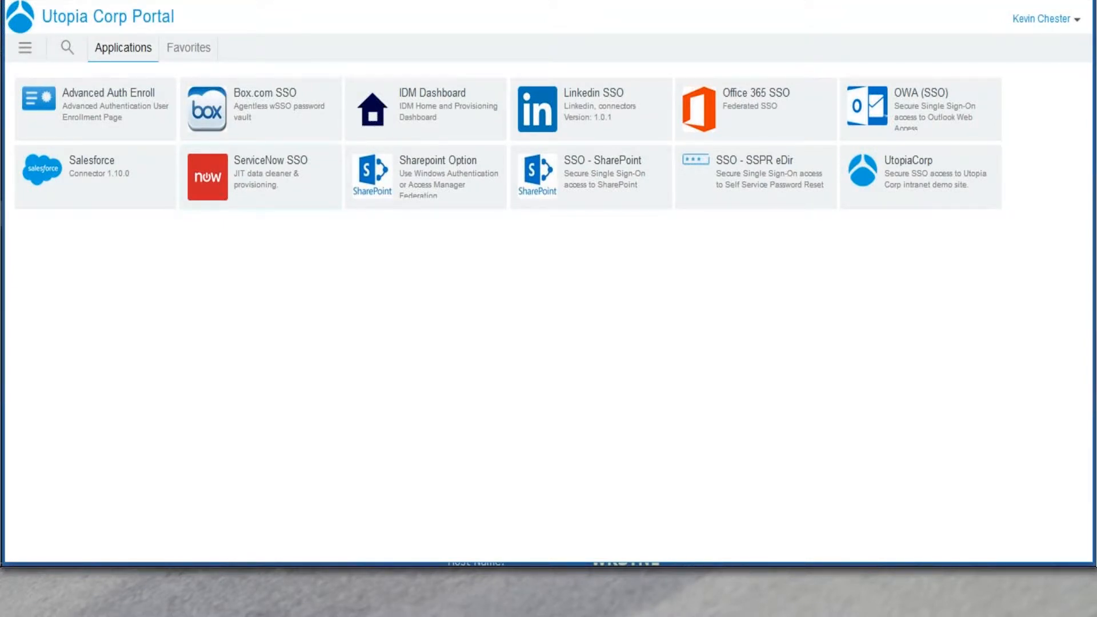
Step: Launch Office 365 SSO, reaching the authentication chain prompt
left_click(755, 108)
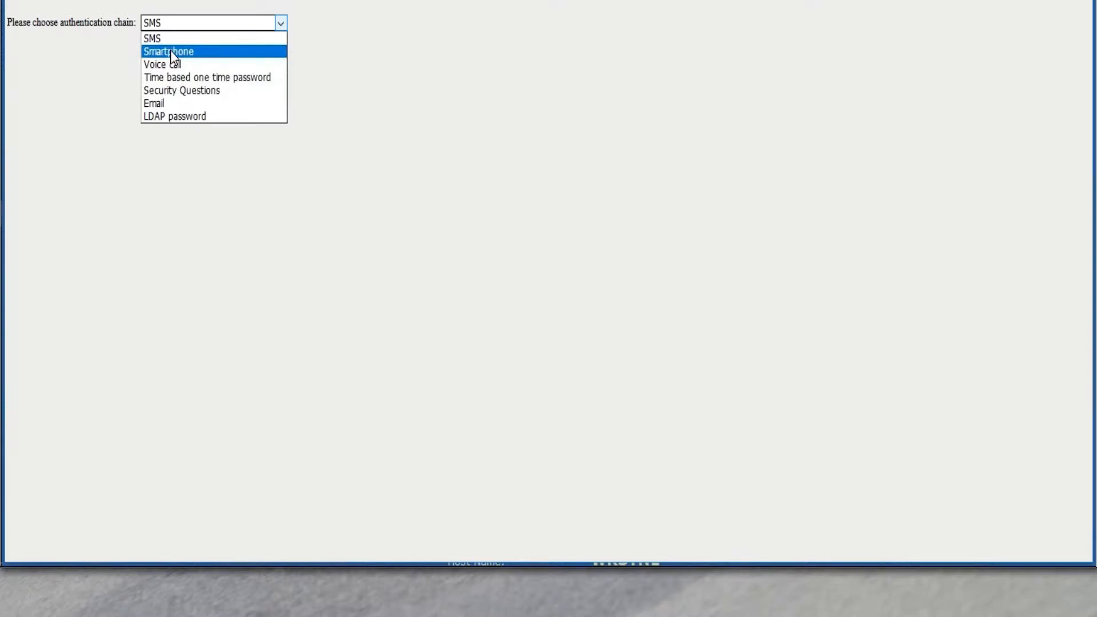
mouse_move(161, 64)
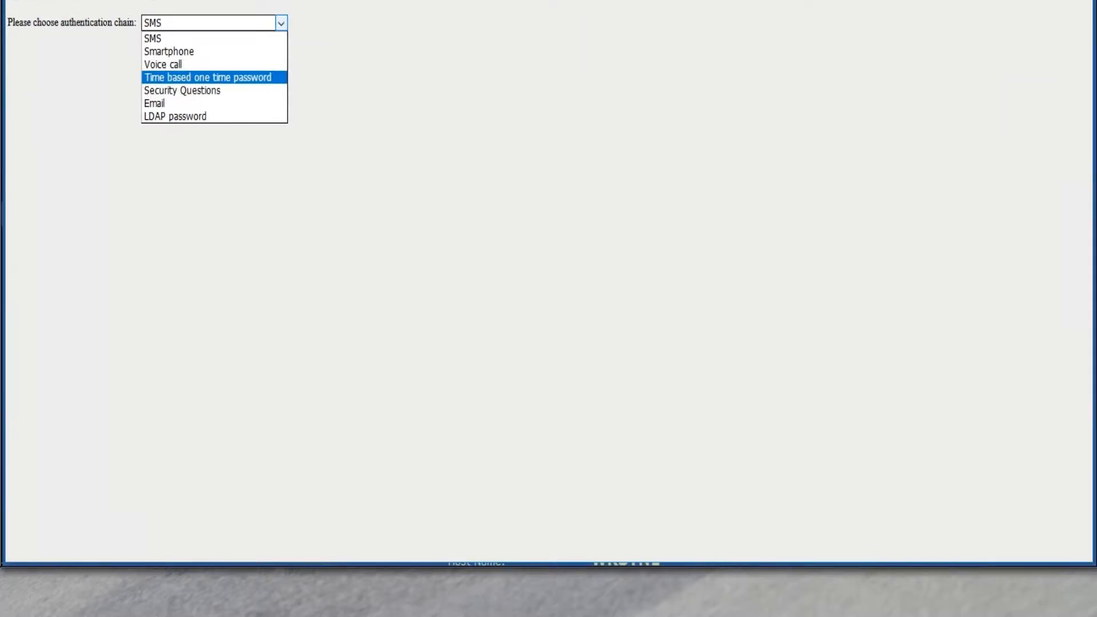
mouse_move(182, 90)
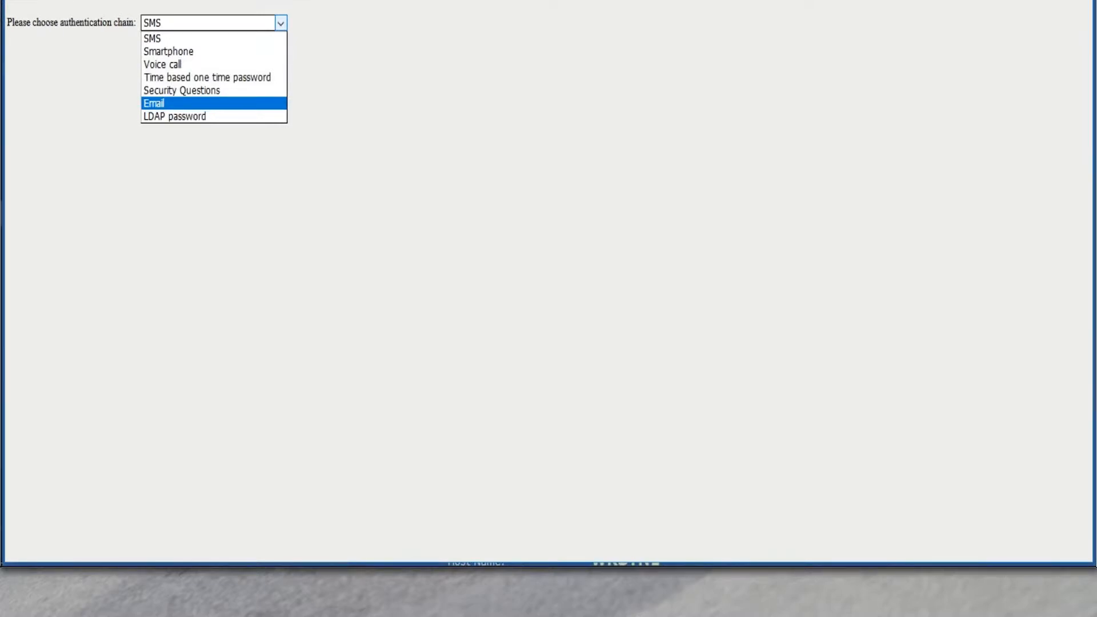
mouse_move(174, 116)
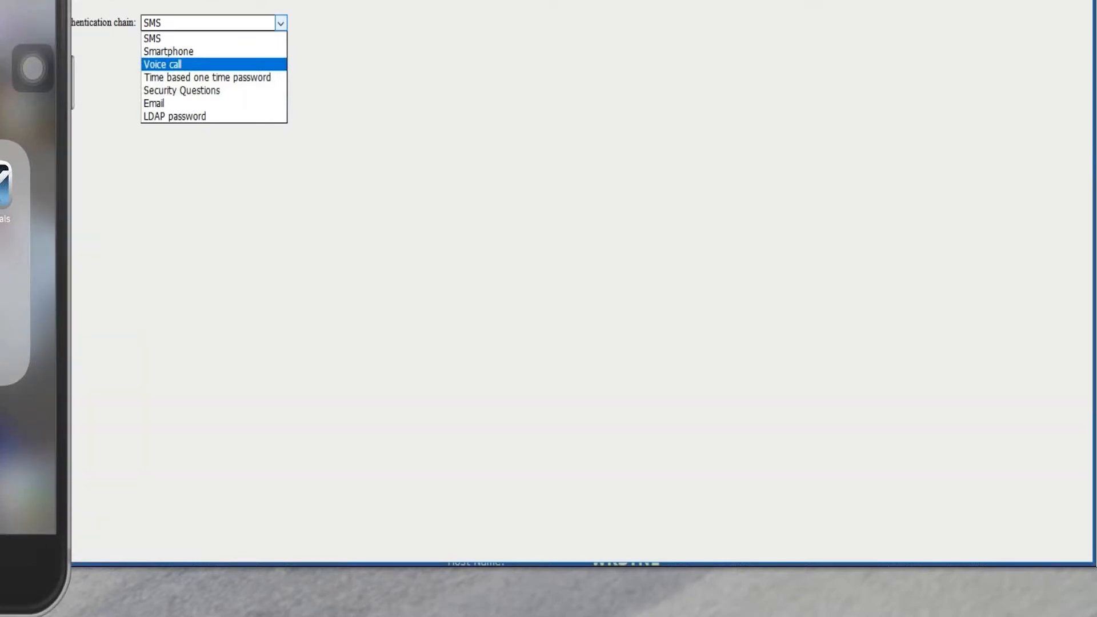
Step: Verify by voice call — answer, enter the phone PIN — and stay signed in to Office 365
left_click(161, 64)
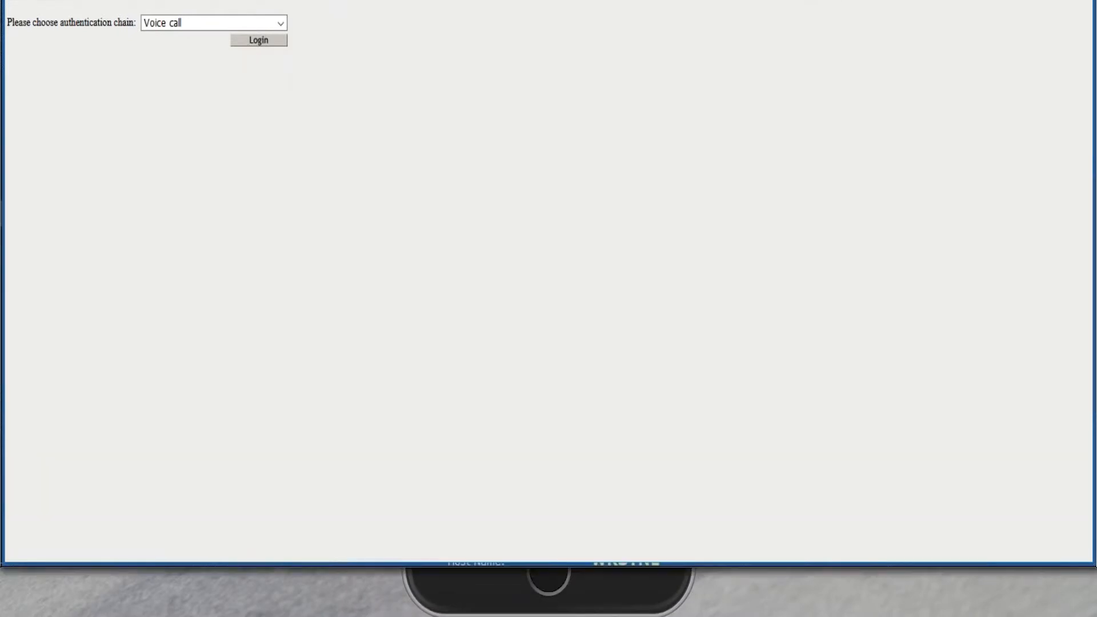
left_click(258, 40)
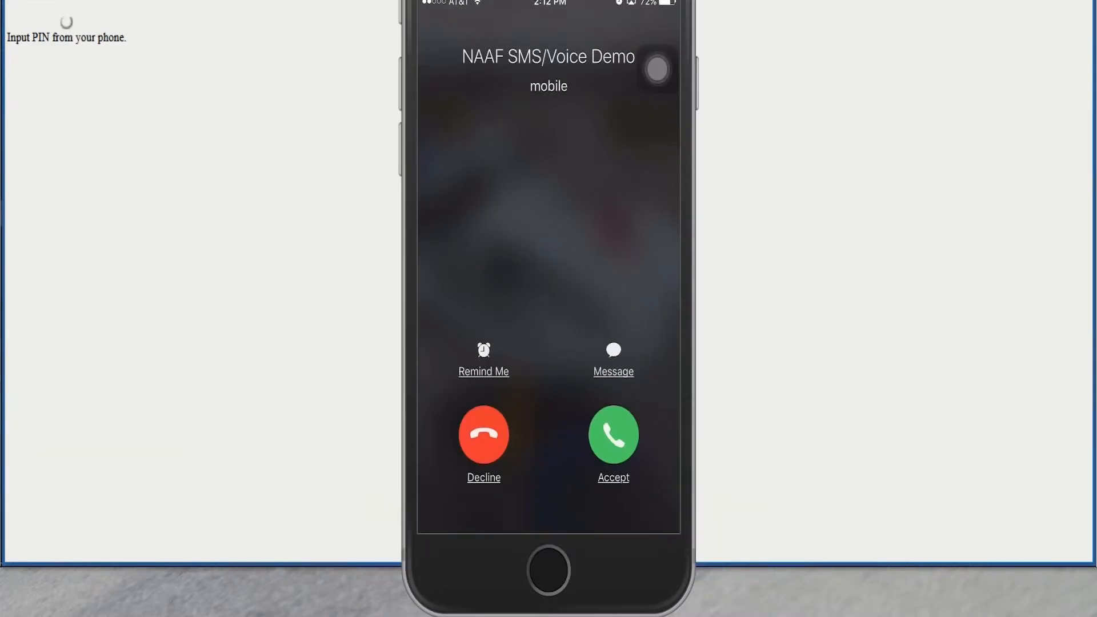
left_click(612, 434)
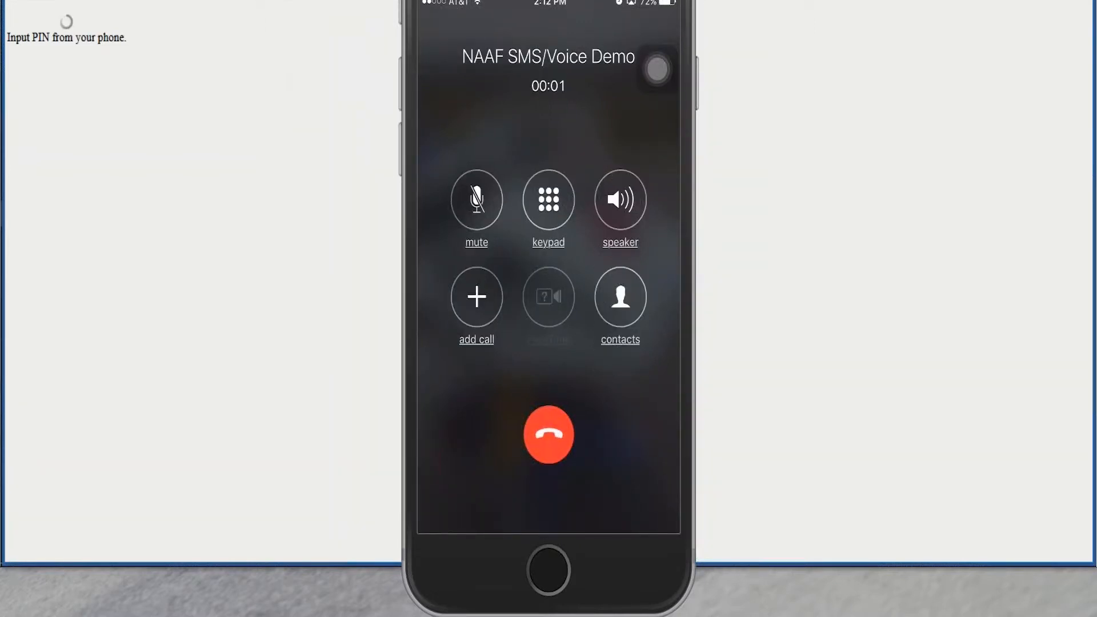
left_click(619, 199)
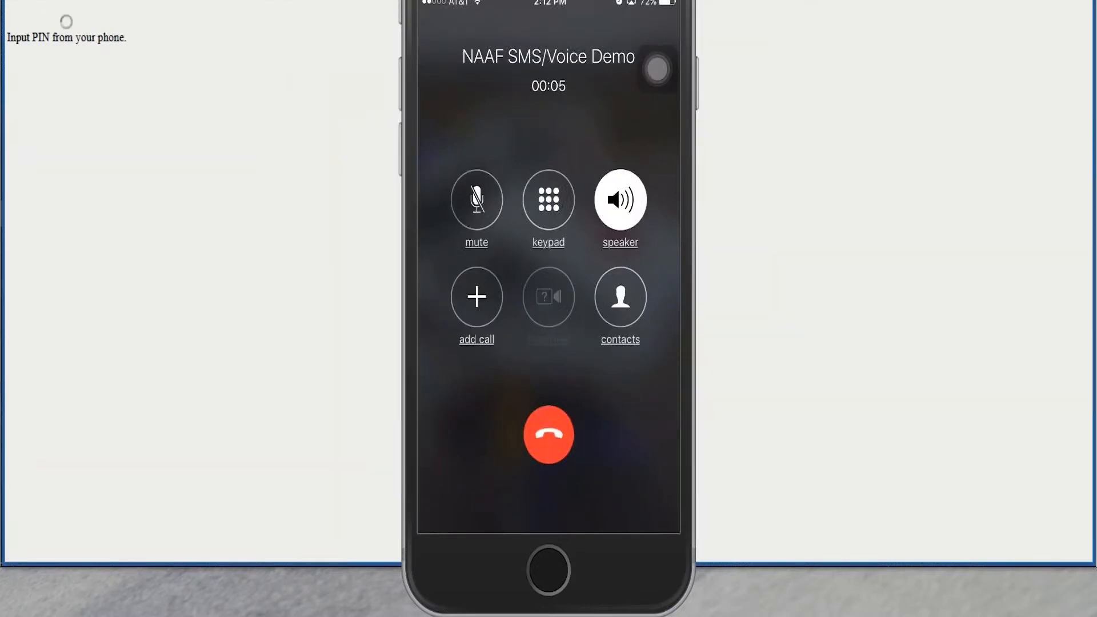
left_click(548, 199)
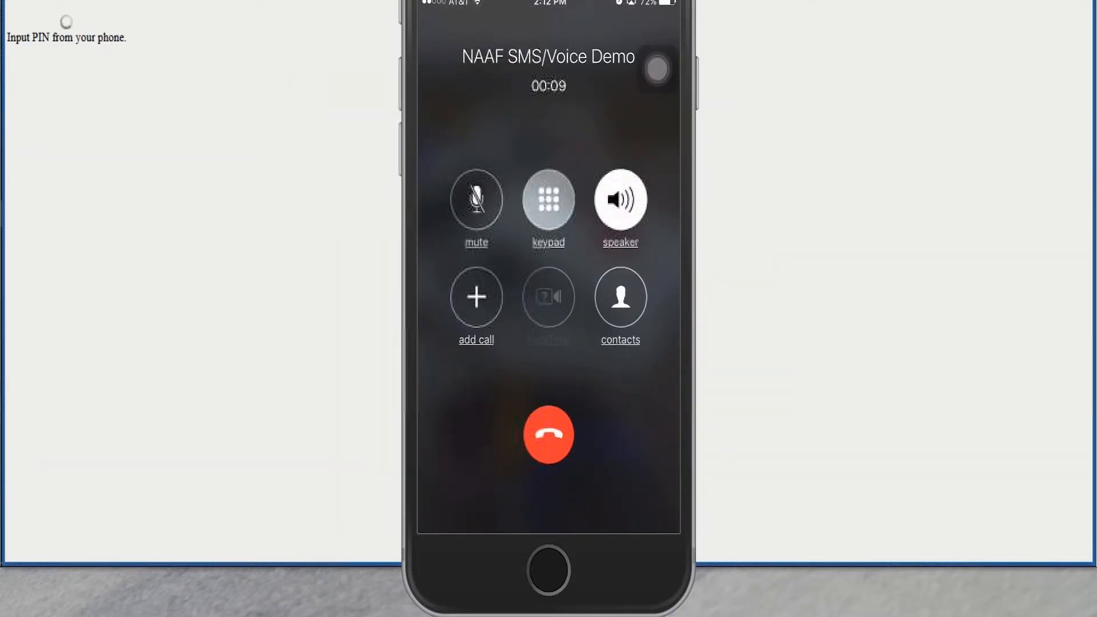
left_click(549, 198)
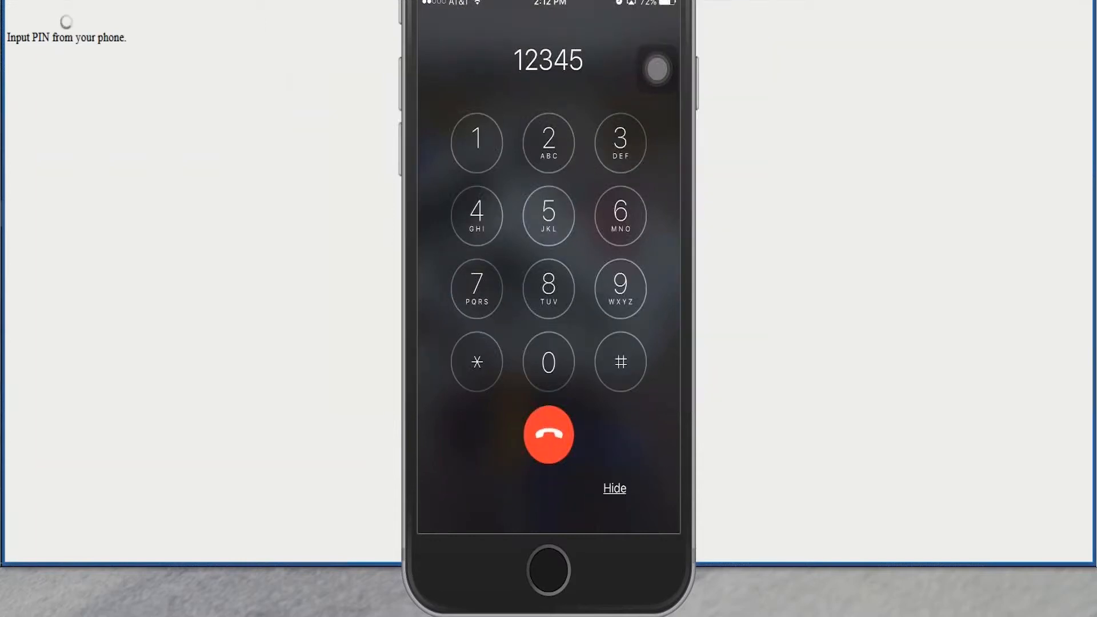
left_click(618, 362)
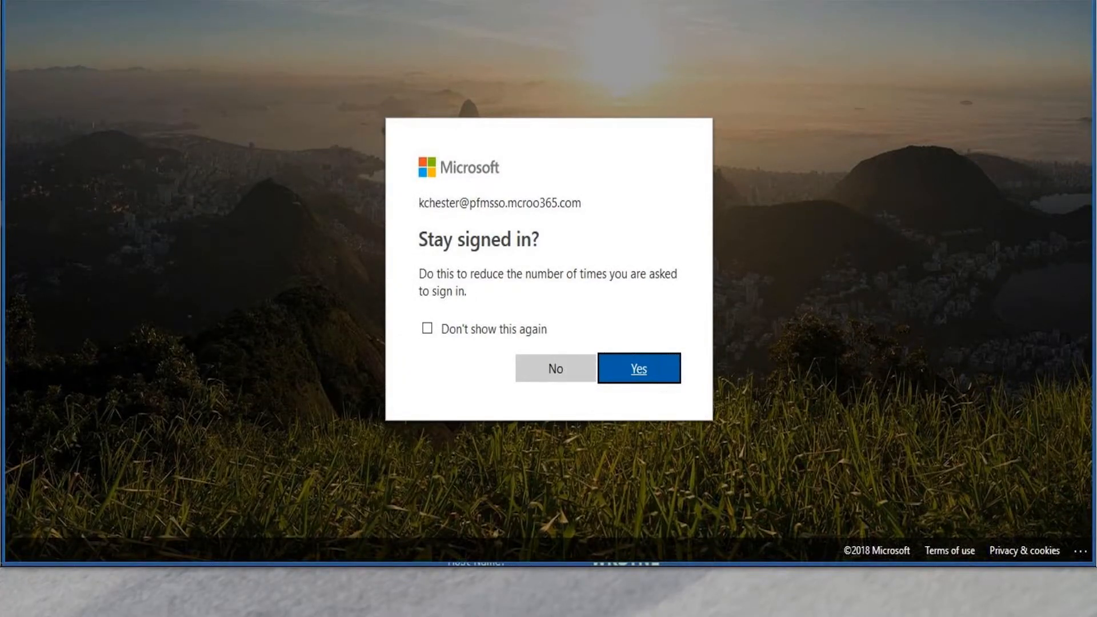
left_click(637, 368)
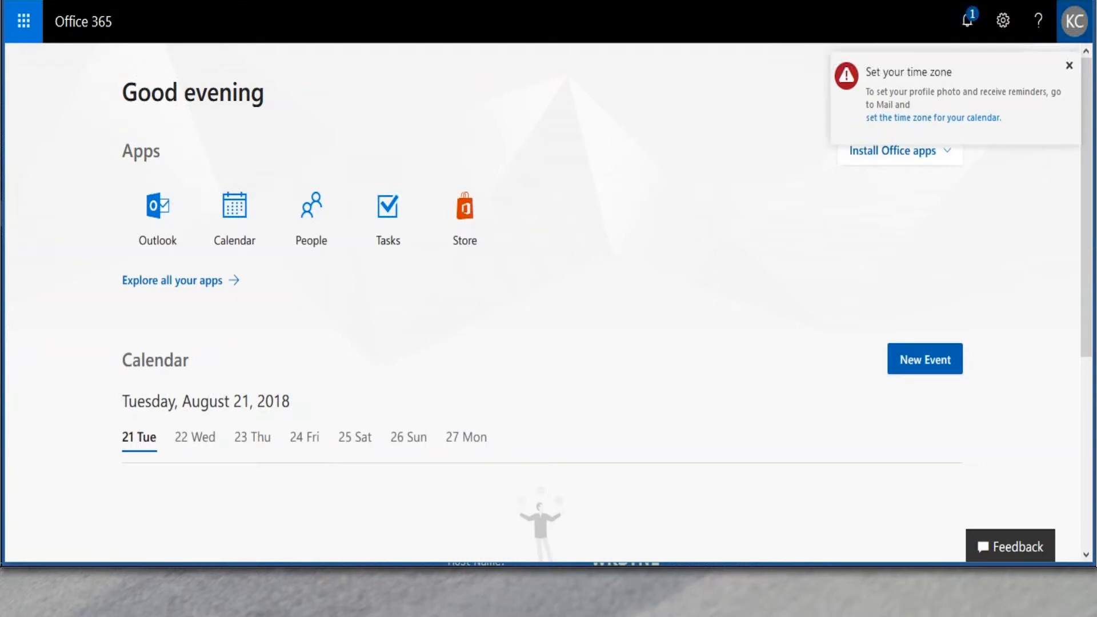
Step: Close the Office 365 tab, returning to the portal's Applications list
left_click(1074, 20)
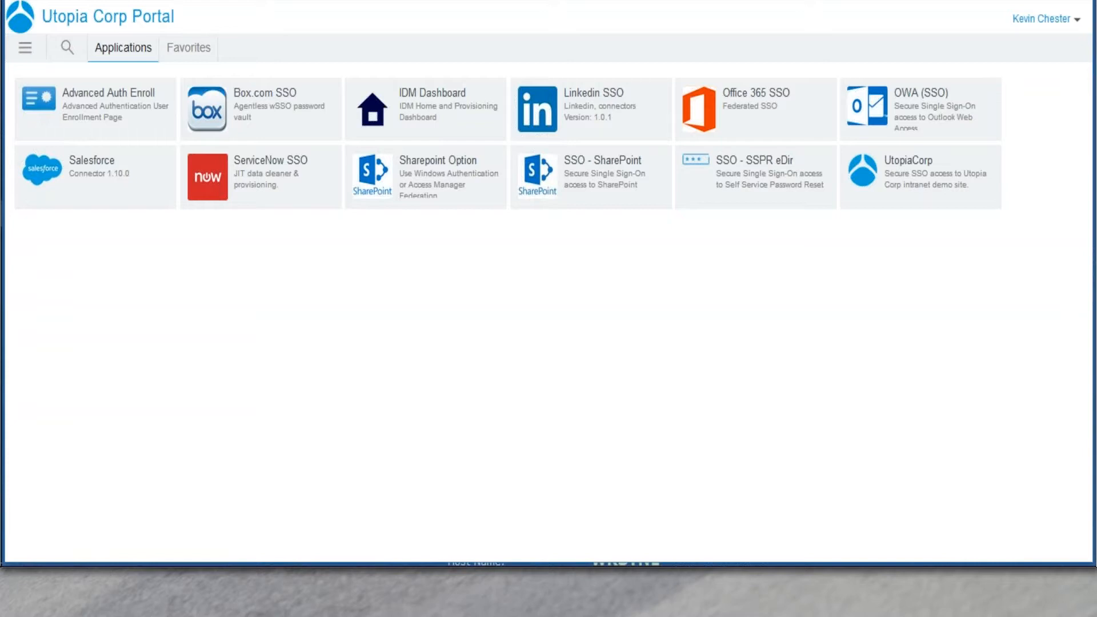
mouse_move(411, 273)
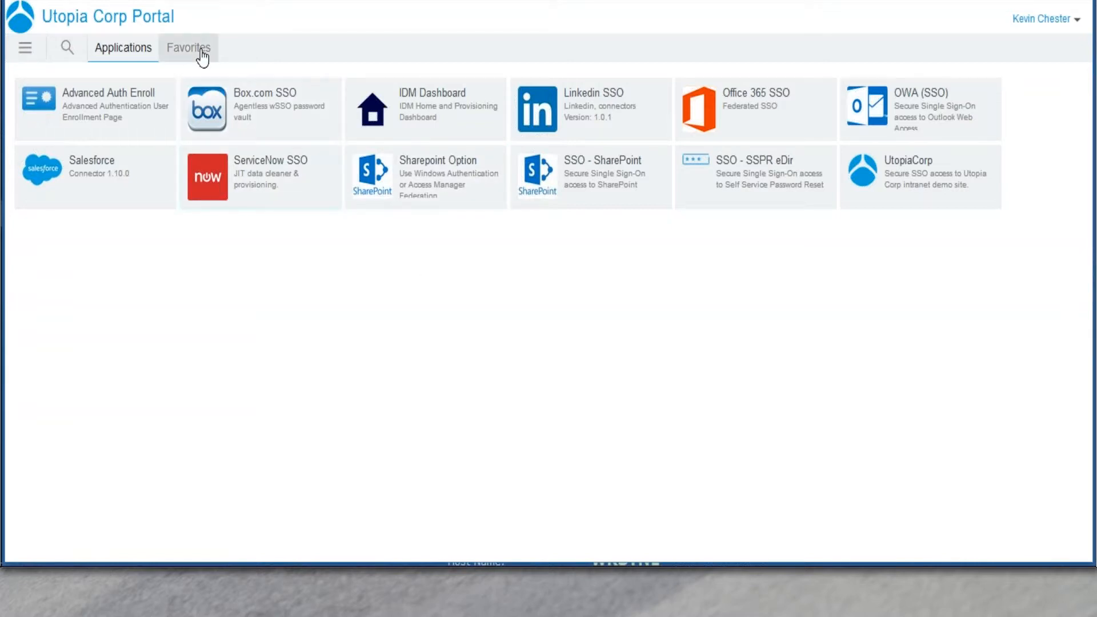
left_click(188, 48)
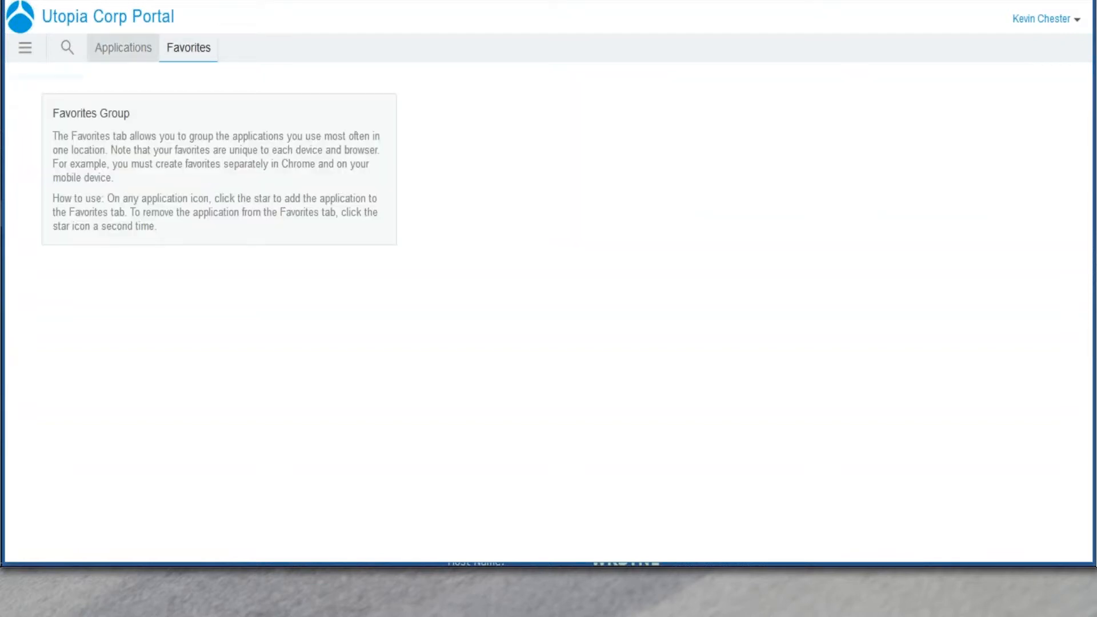
left_click(123, 48)
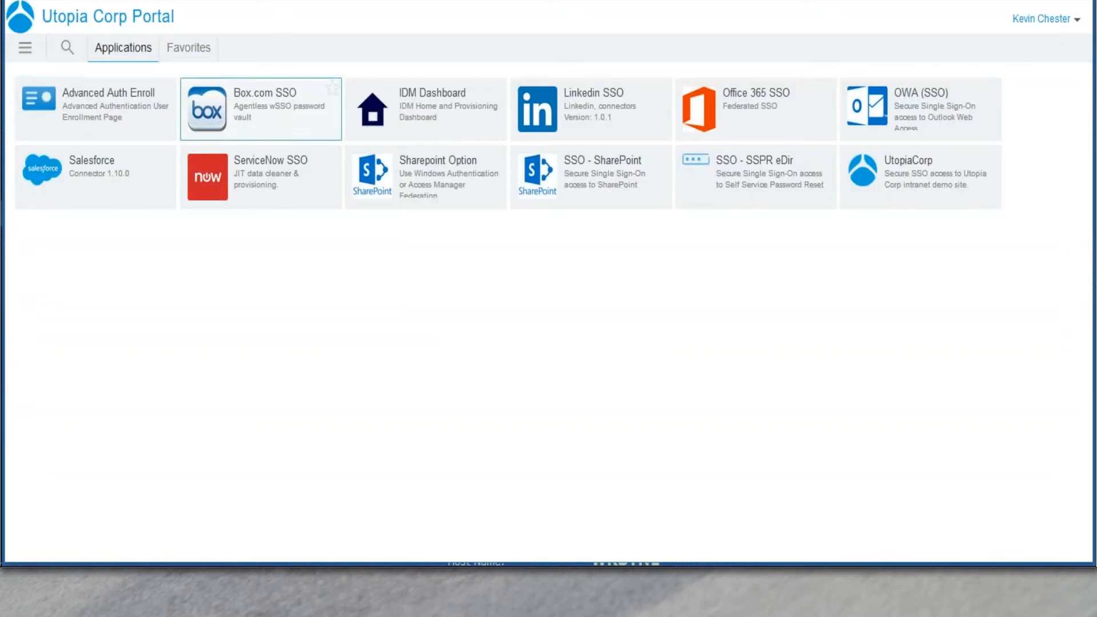
mouse_move(425, 176)
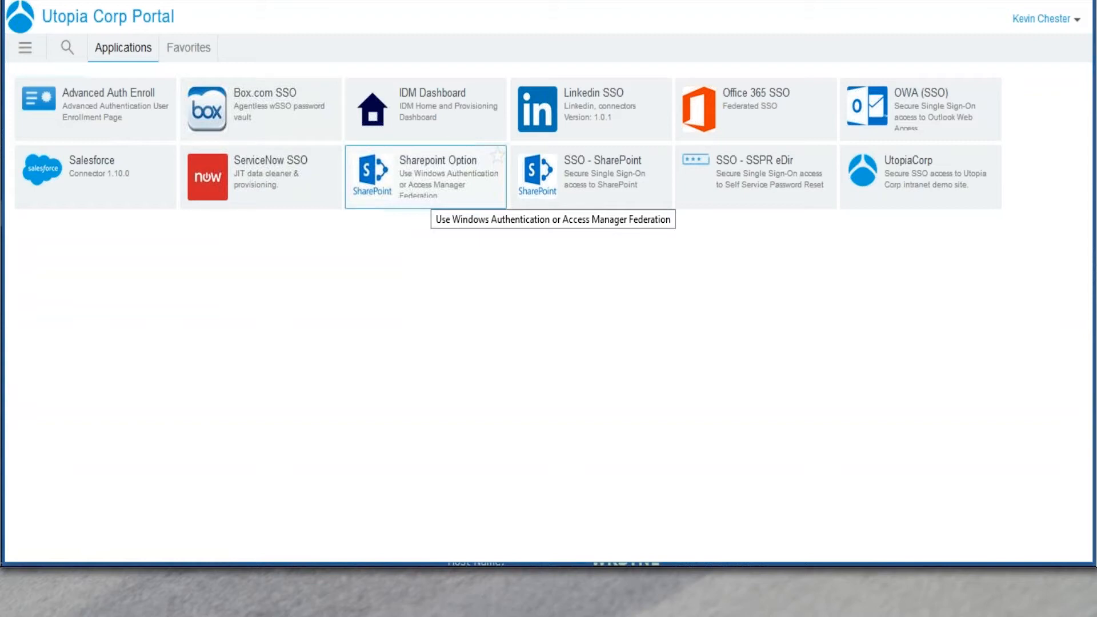
mouse_move(435, 198)
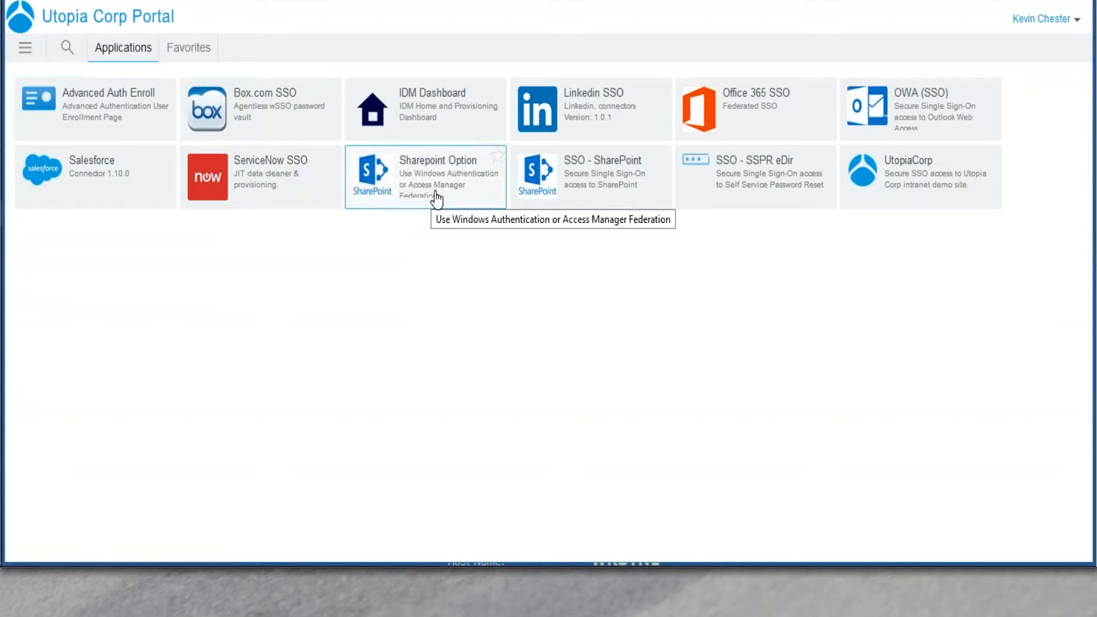
mouse_move(465, 302)
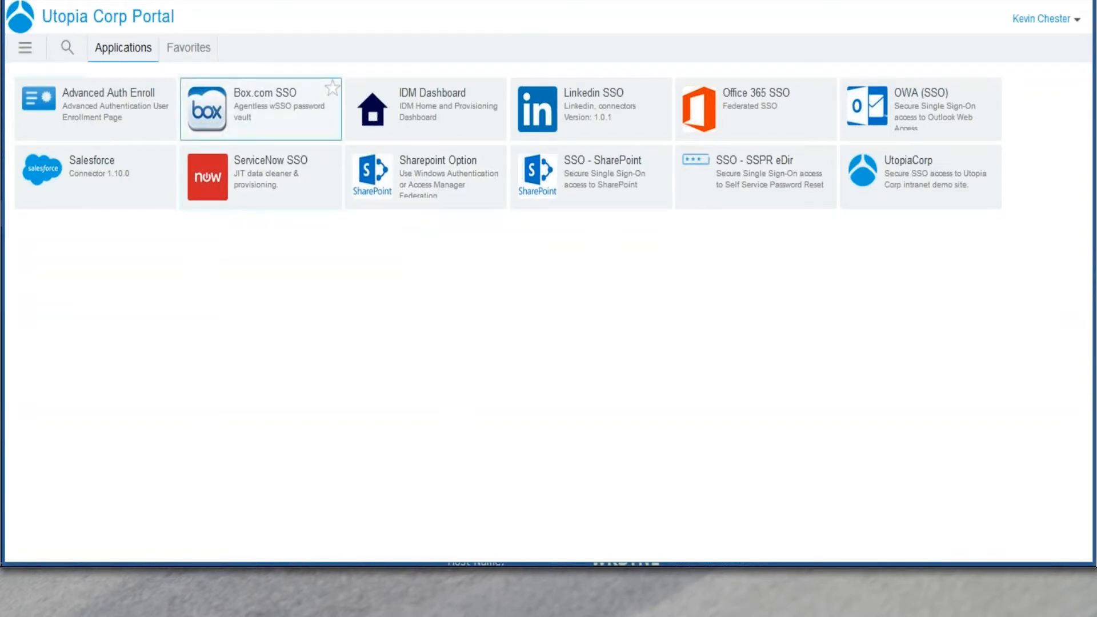
Step: Star Box.com SSO and Office 365 SSO, then show the Favorites group with ServiceNow
left_click(332, 88)
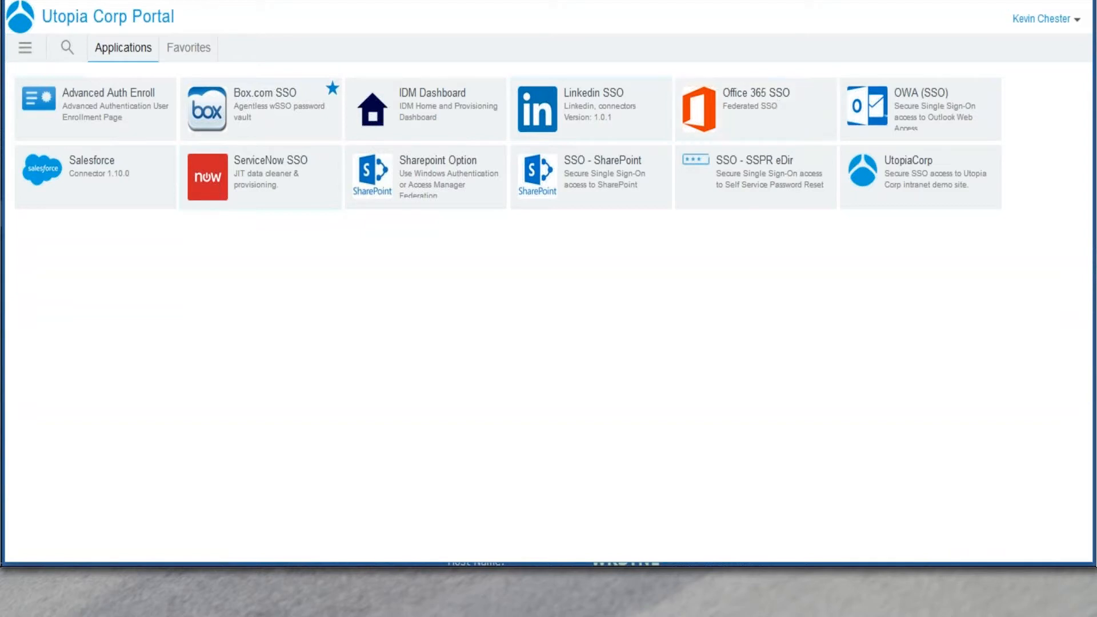
left_click(828, 88)
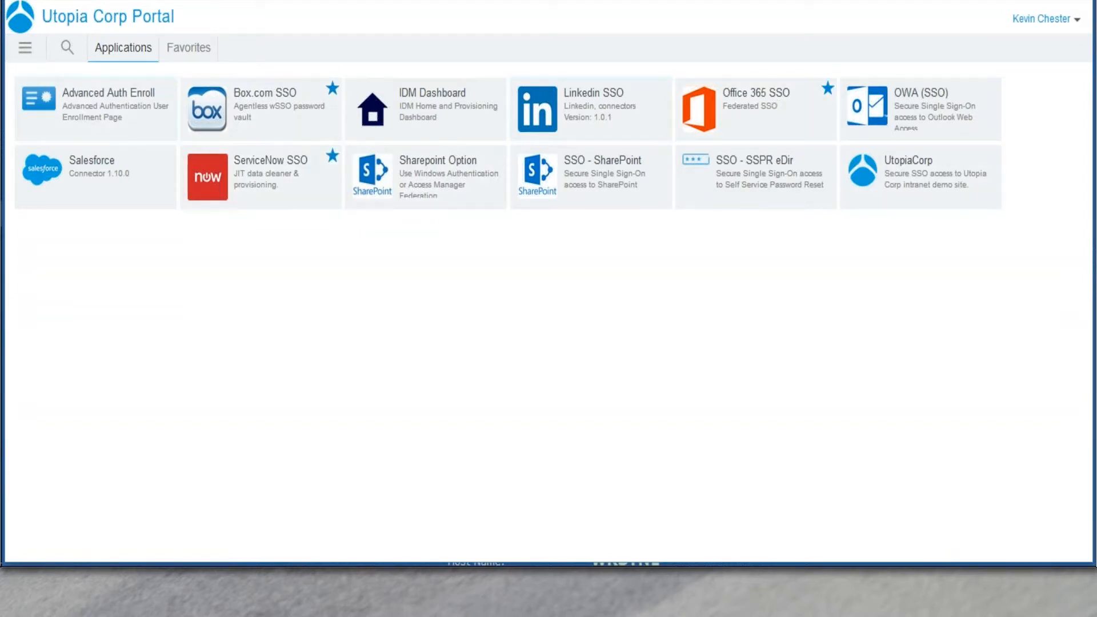
left_click(187, 48)
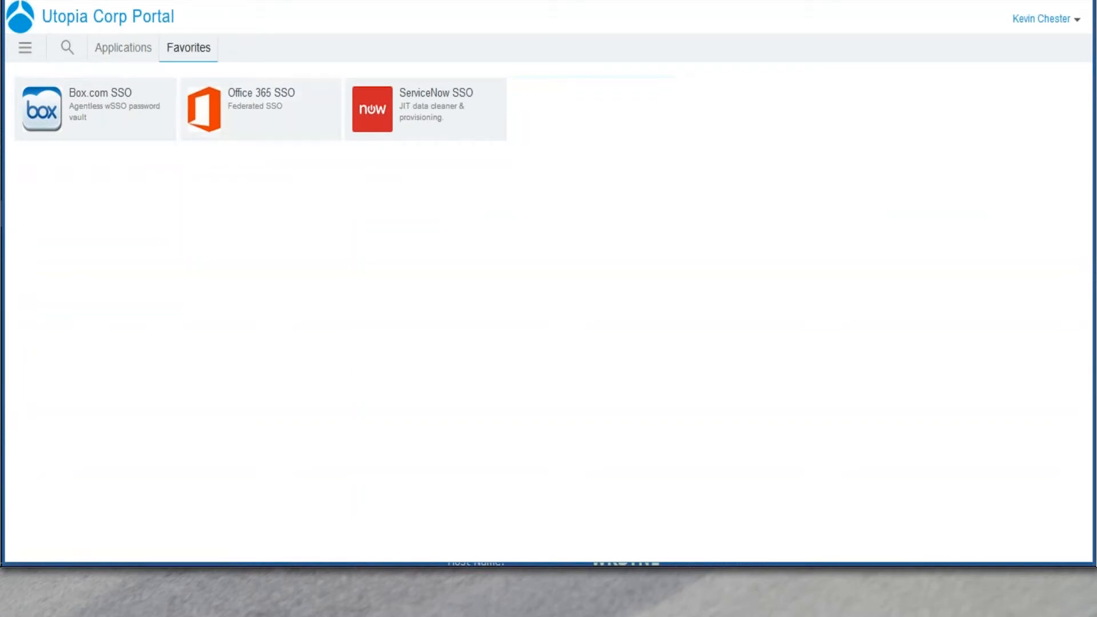
mouse_move(76, 22)
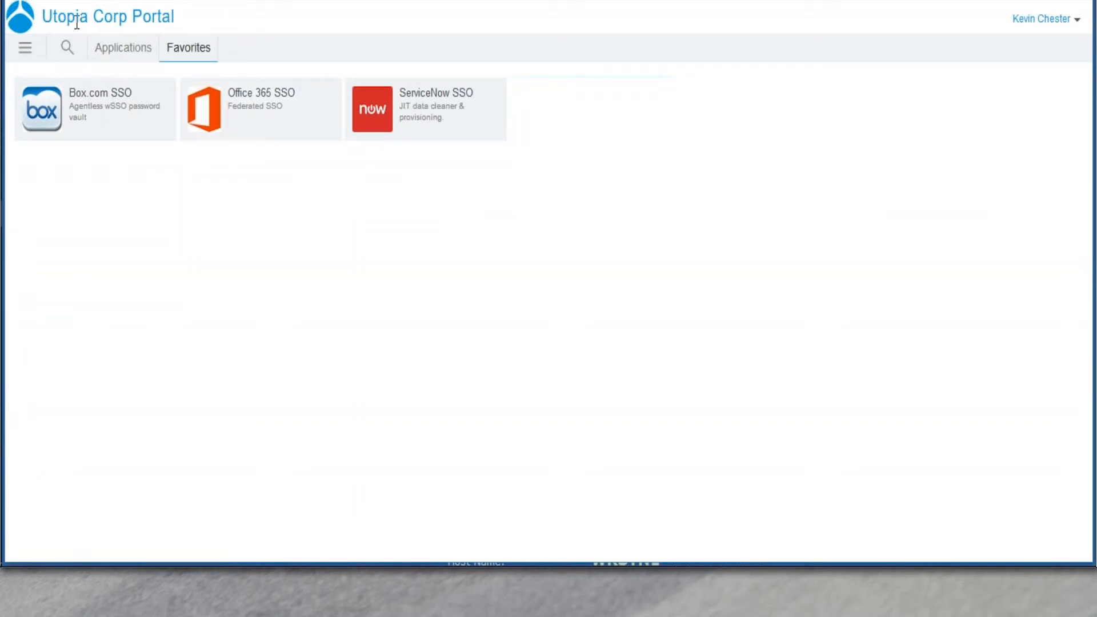
mouse_move(79, 37)
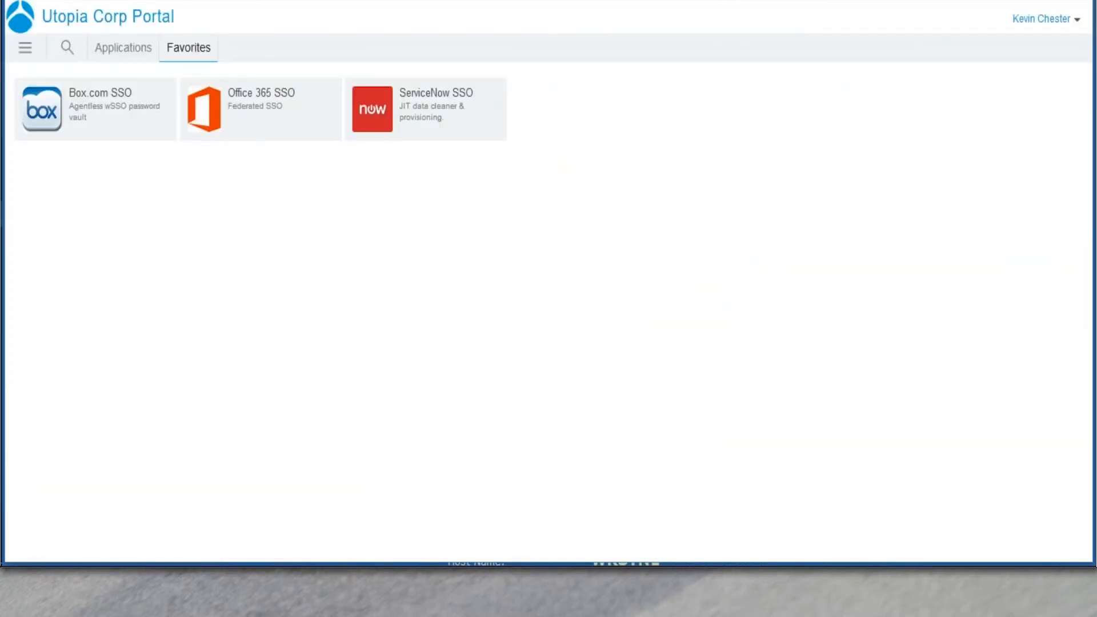
Step: Return to the Applications list and briefly review the remote and local logins menu
left_click(122, 48)
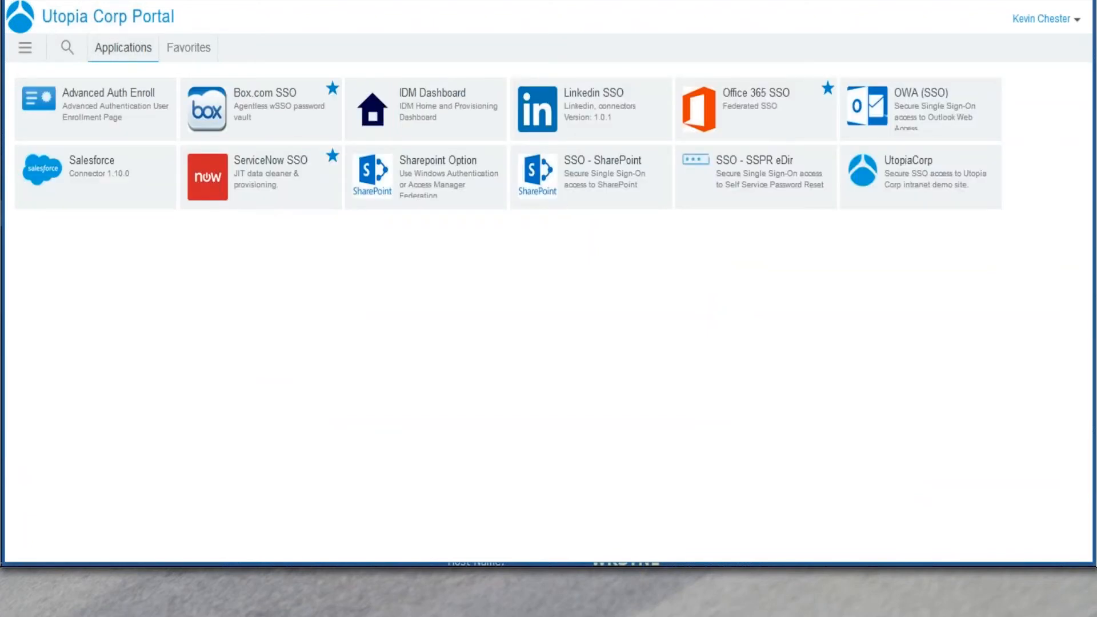
mouse_move(119, 46)
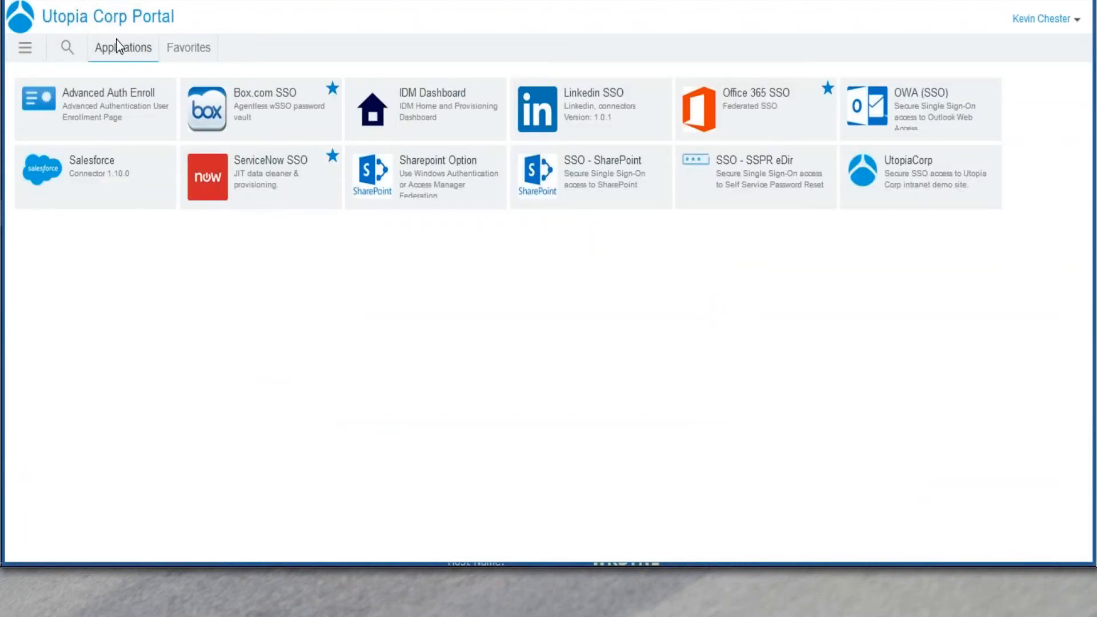
left_click(260, 108)
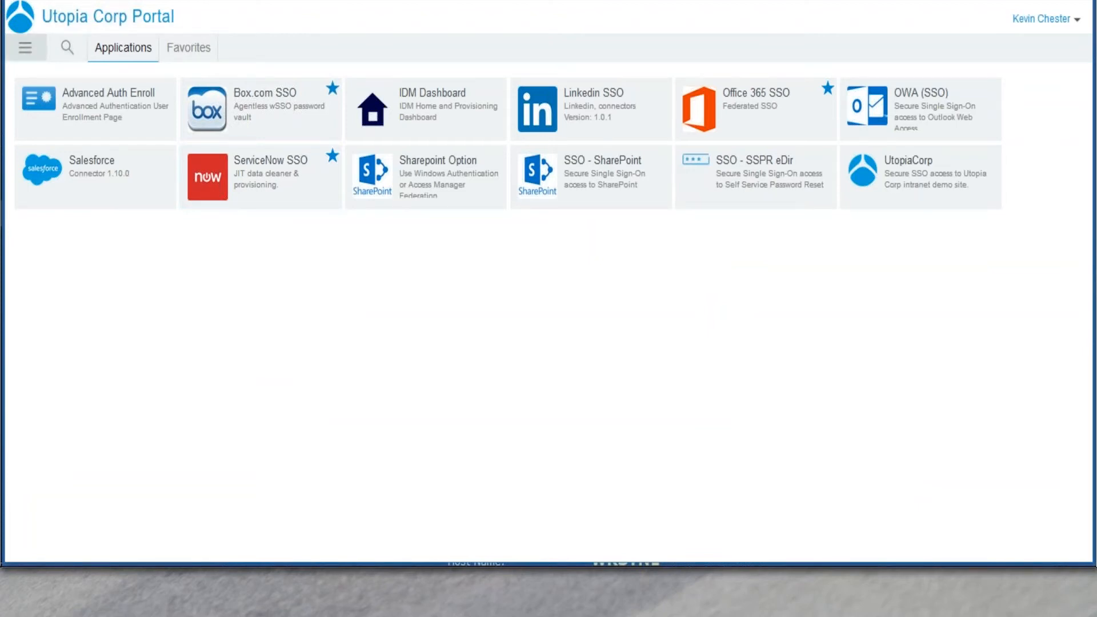
left_click(26, 48)
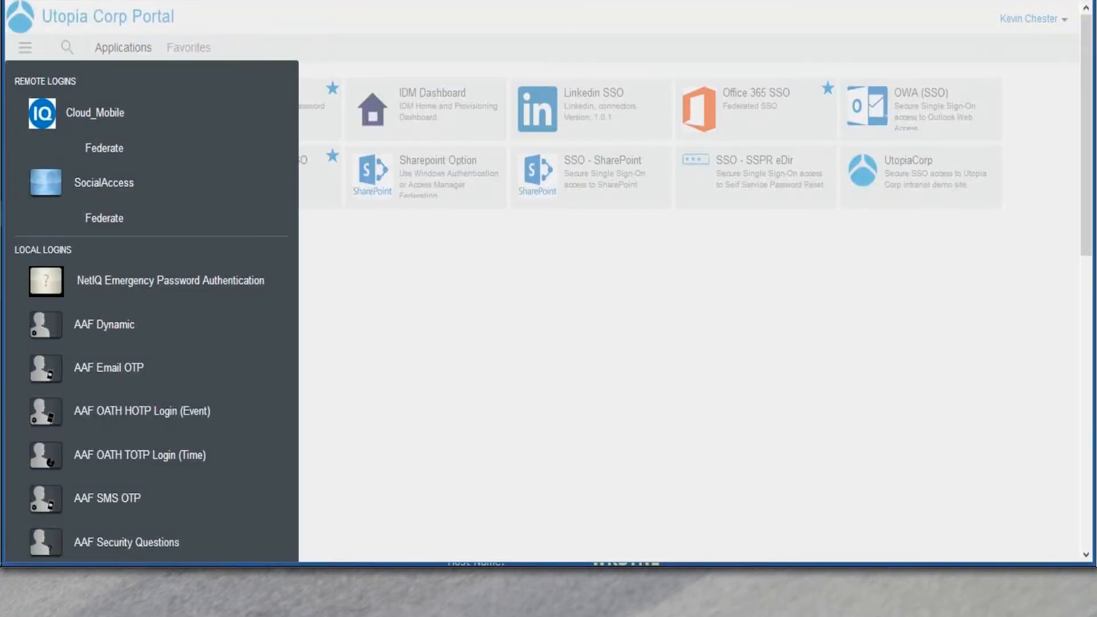
left_click(1032, 19)
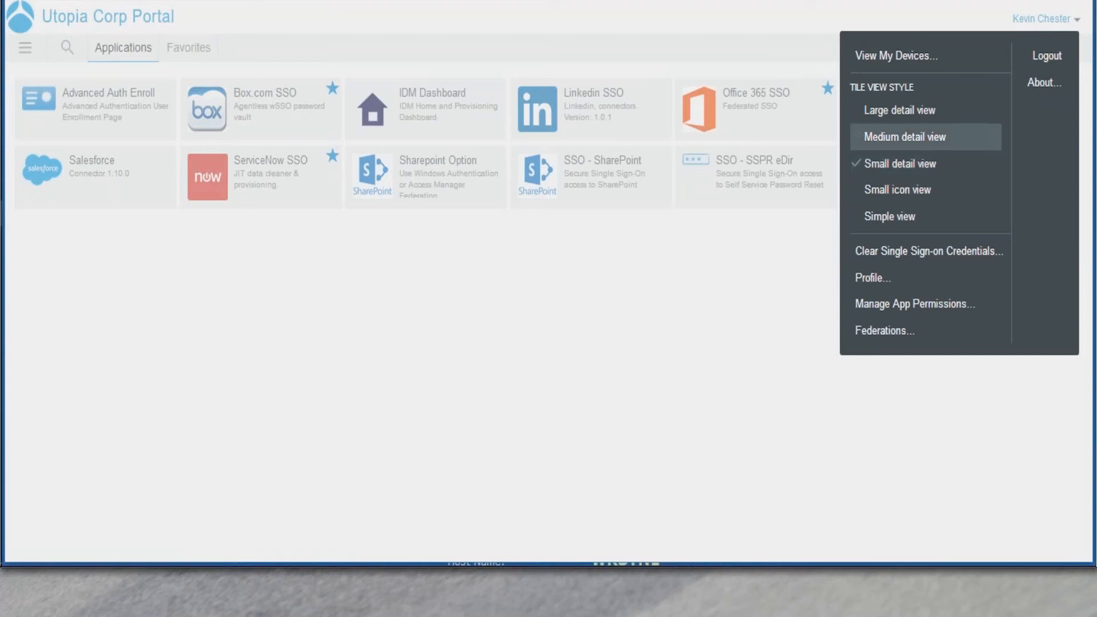
mouse_move(900, 157)
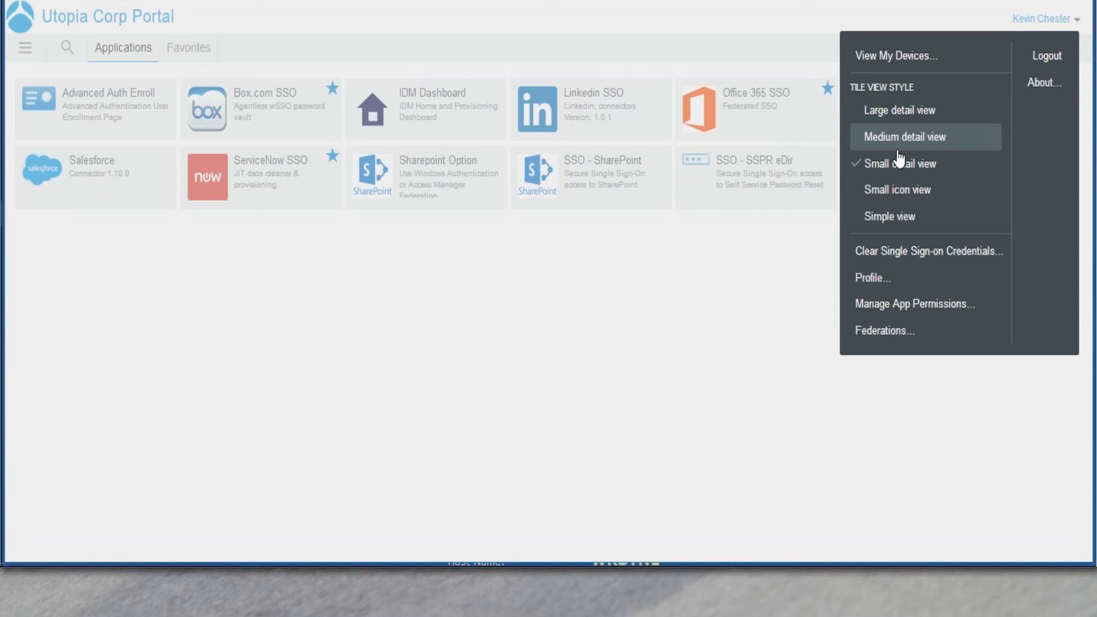
mouse_move(905, 136)
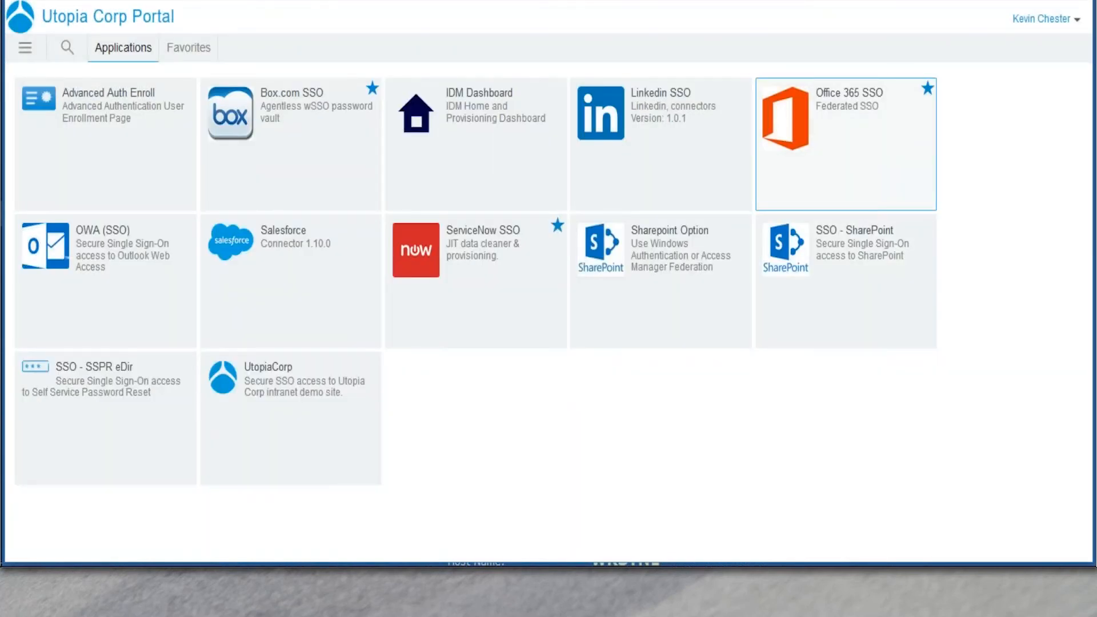
Step: Try Simple list view, settle on Small icon view, and show the favorites as icons
left_click(1042, 19)
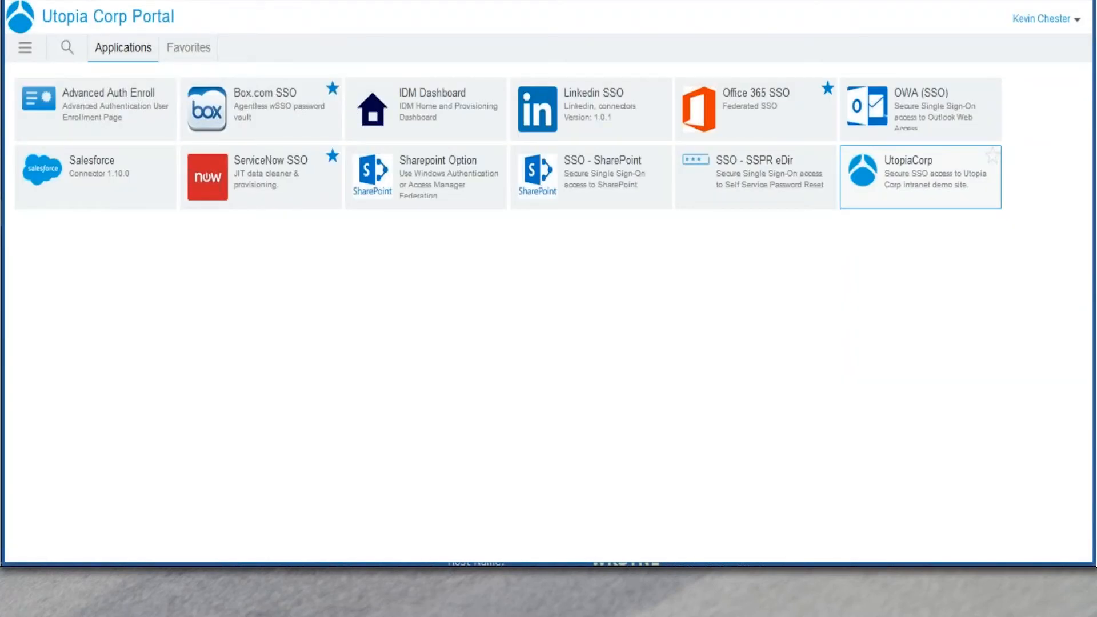
left_click(1042, 19)
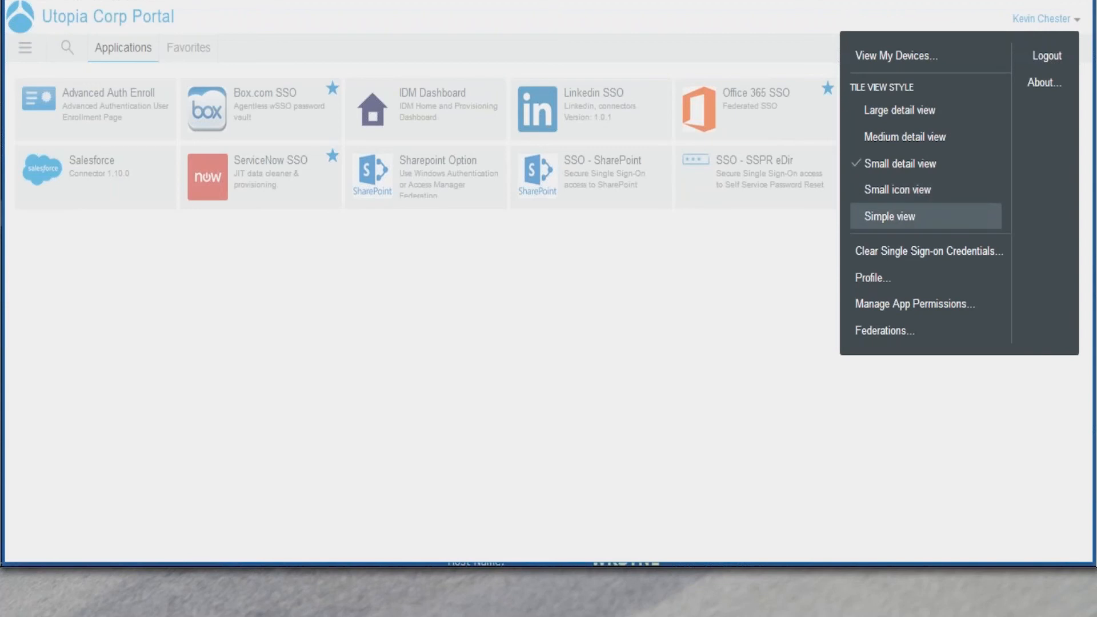
left_click(889, 216)
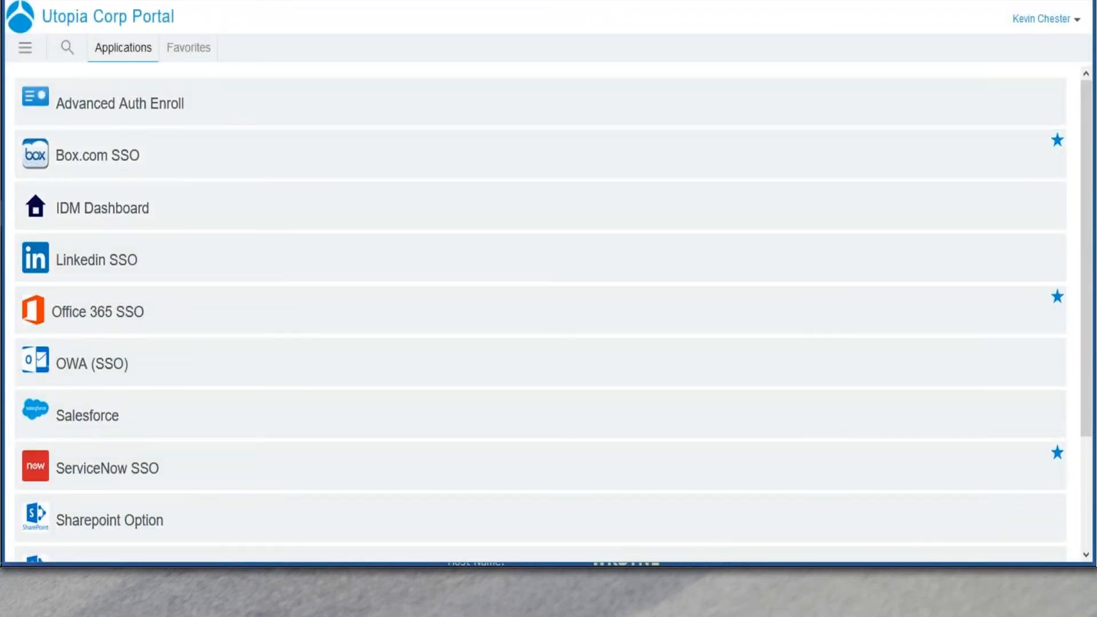
left_click(1043, 19)
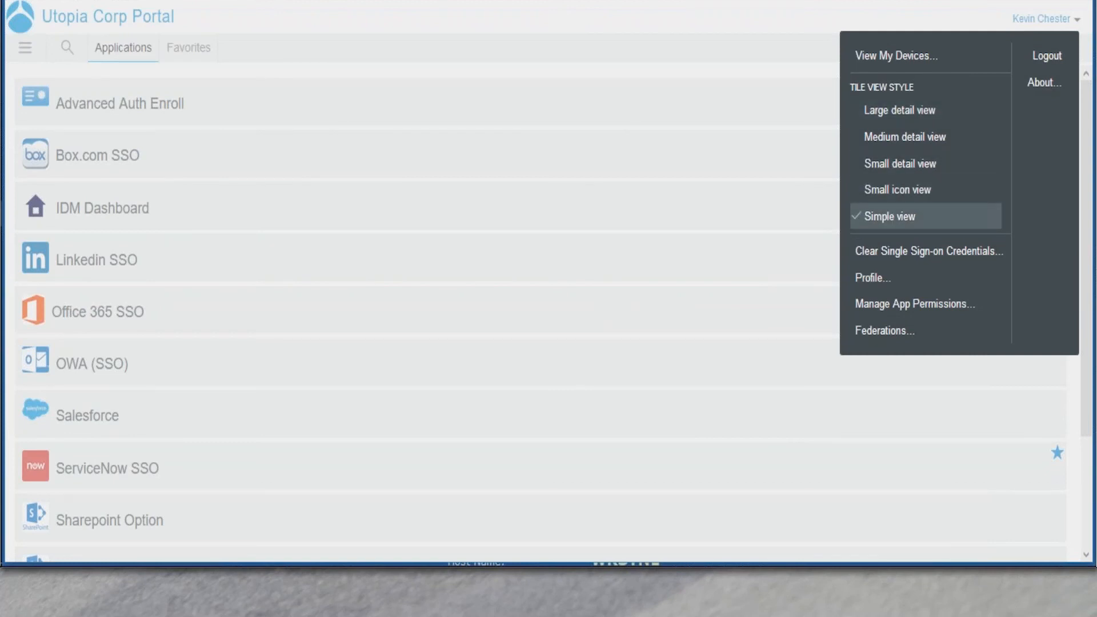
left_click(898, 189)
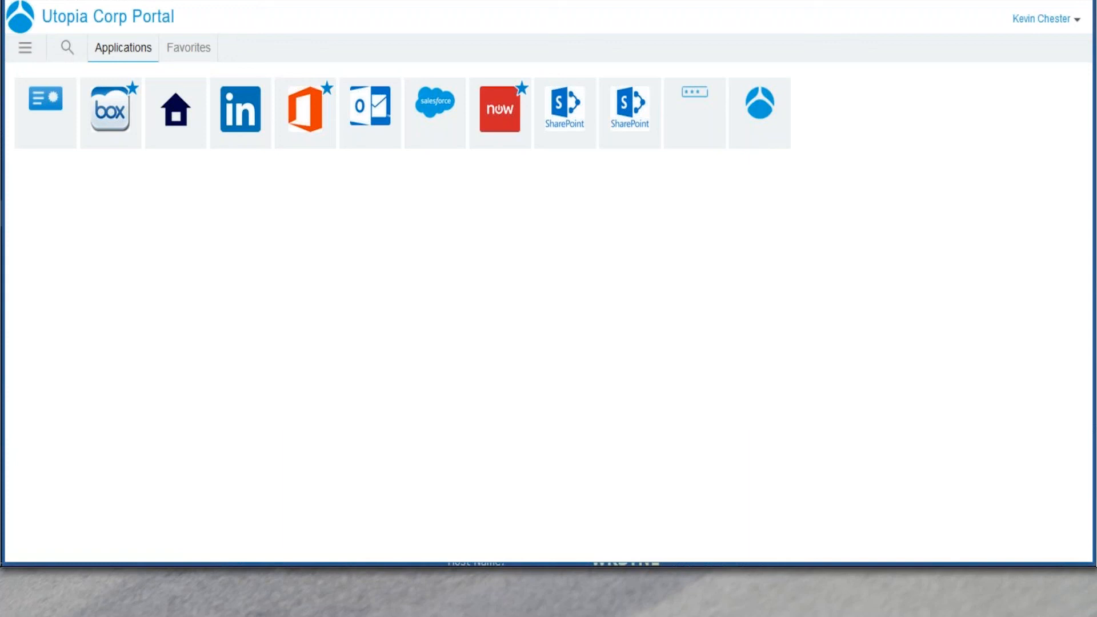
left_click(189, 48)
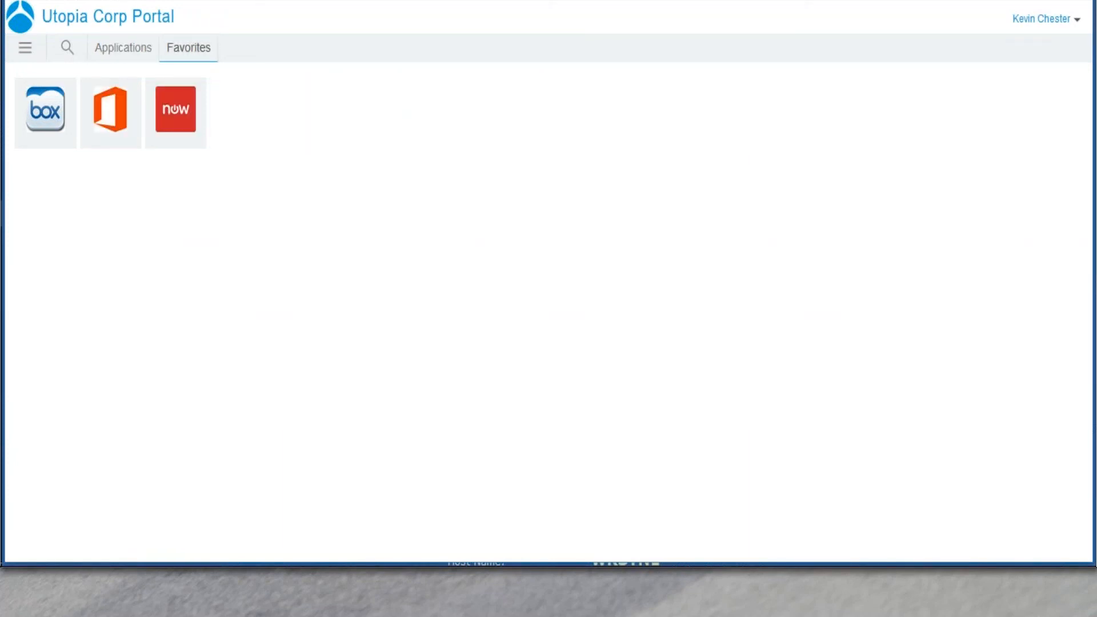